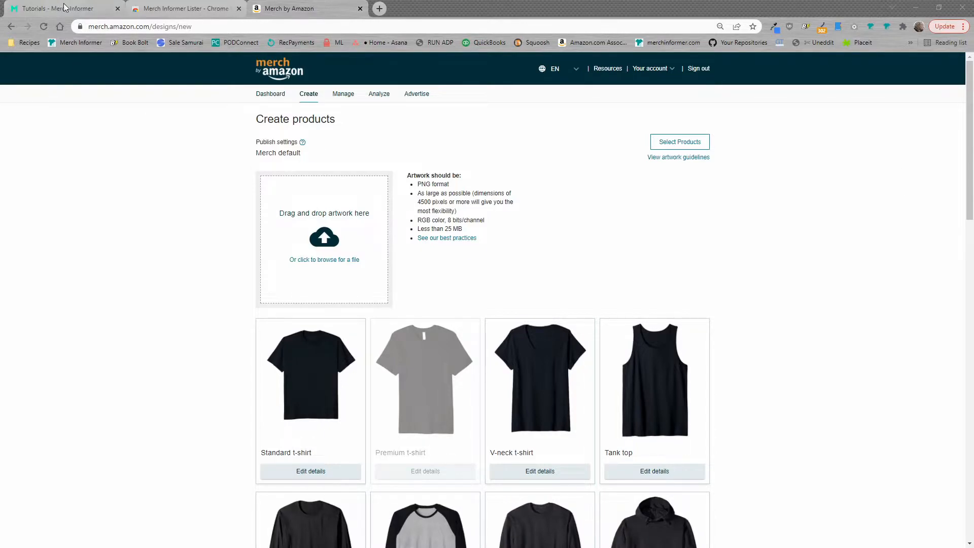
pyautogui.moveTo(62, 8)
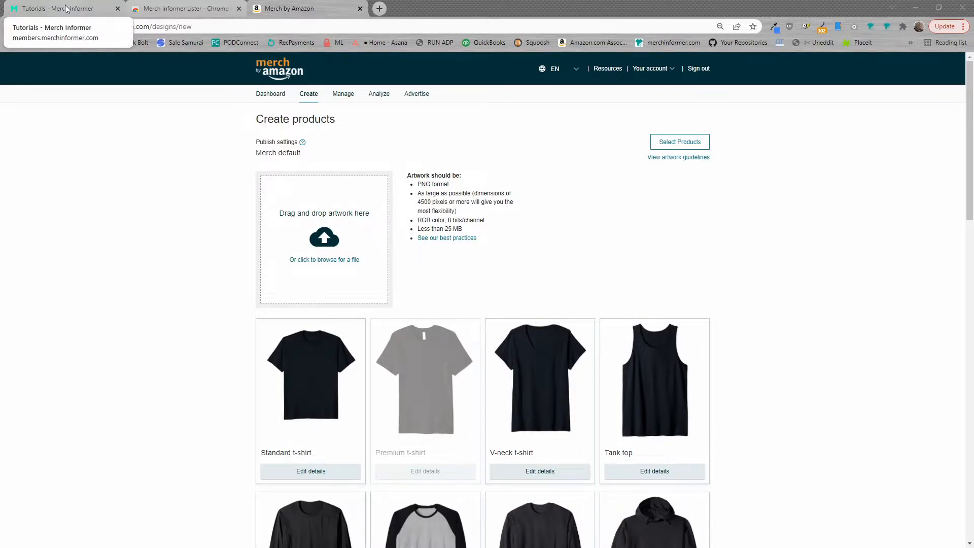
# - Reach the MI Lister extension's Chrome Web Store page from the Merch Informer tutorials page
pyautogui.click(62, 9)
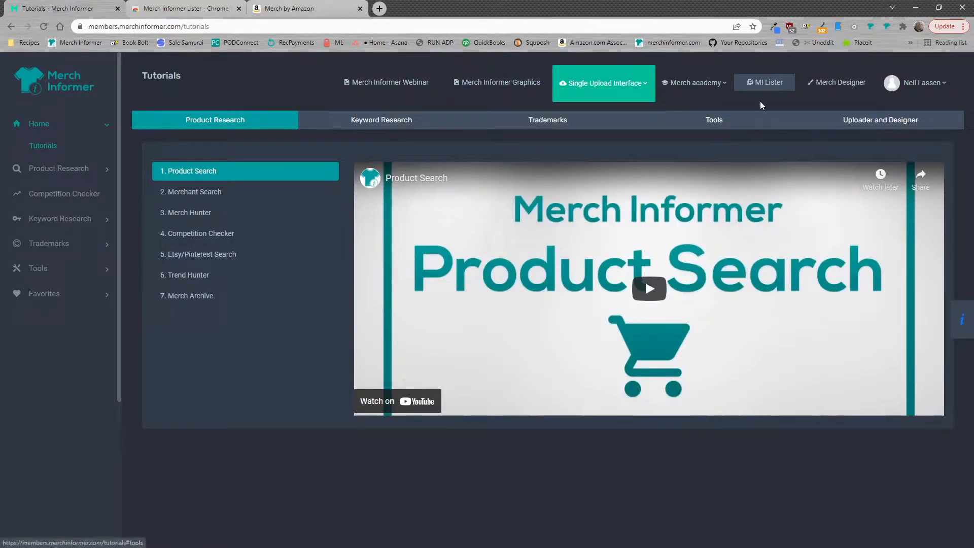
pyautogui.moveTo(764, 82)
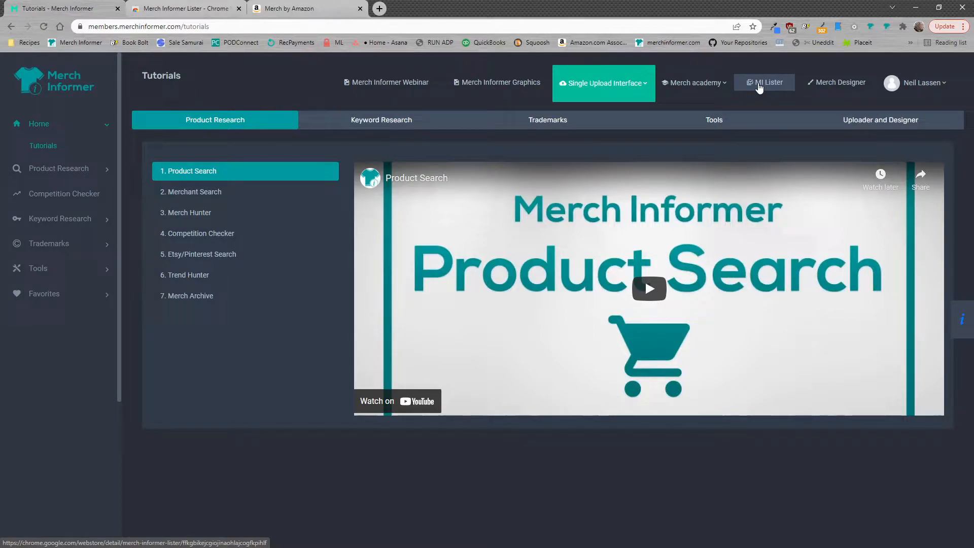
pyautogui.moveTo(457, 39)
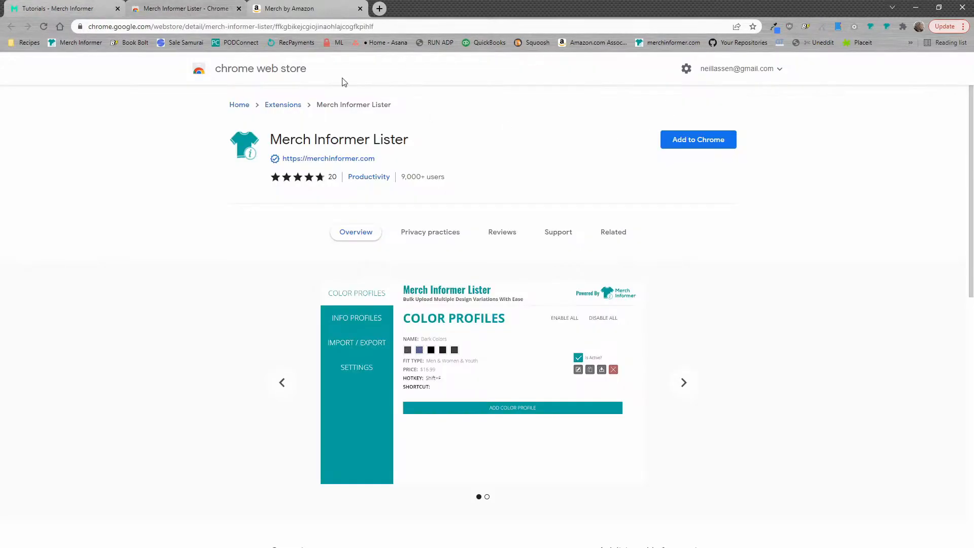
pyautogui.moveTo(719, 198)
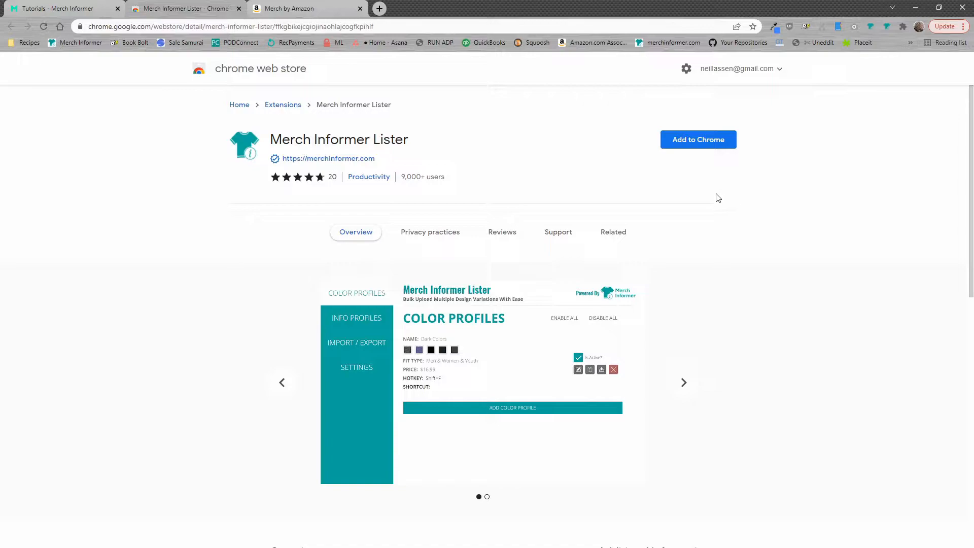
pyautogui.scroll(-3)
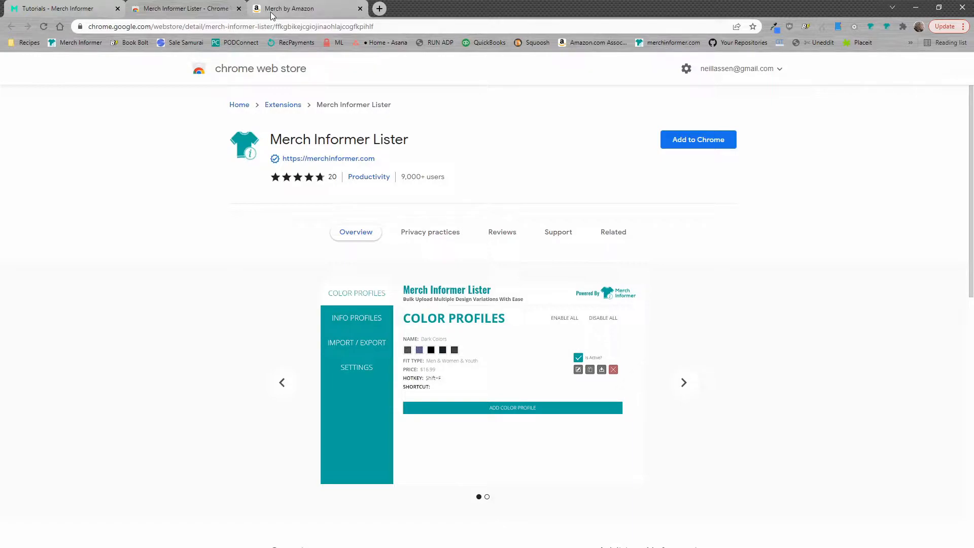
# - Review the product cards' default colours and list prices via Edit details on the Create products page
pyautogui.click(290, 8)
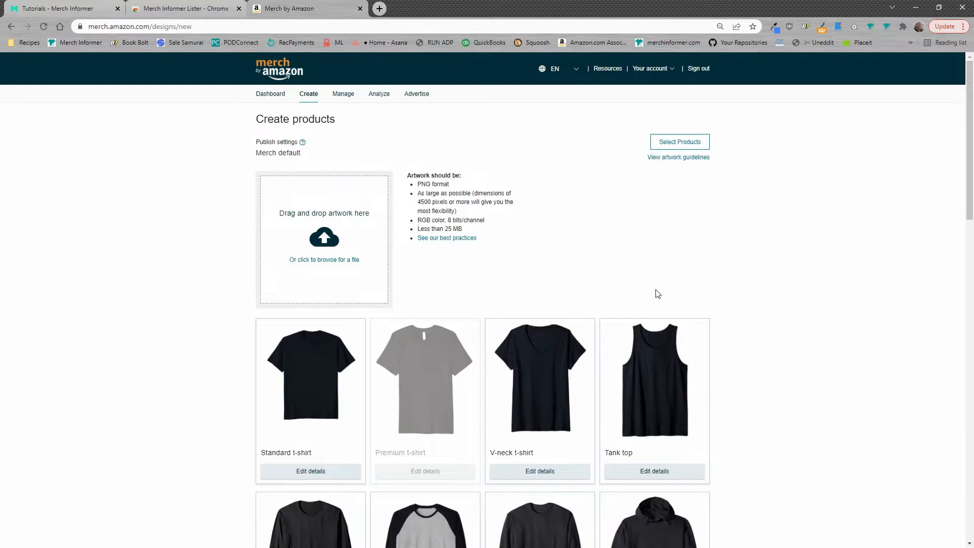
pyautogui.moveTo(551, 237)
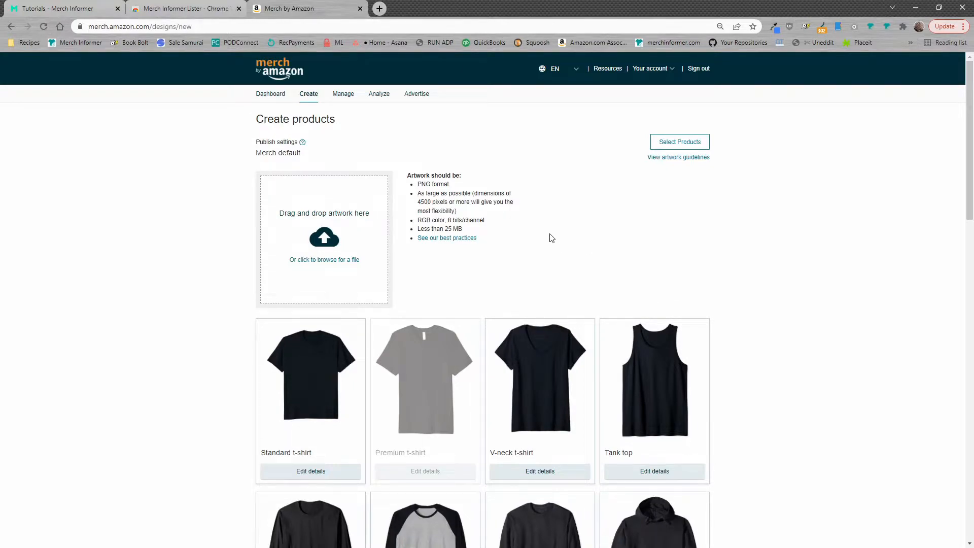
pyautogui.scroll(-3)
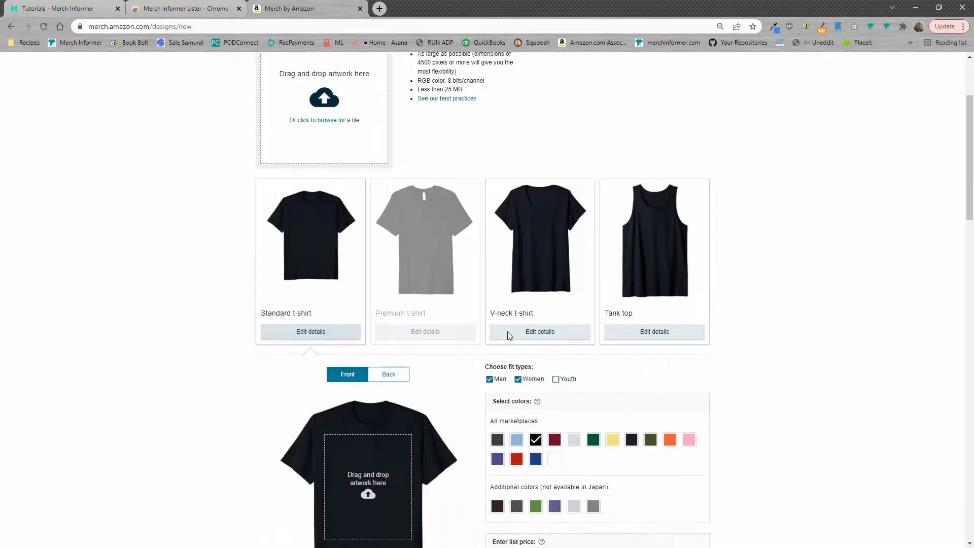
pyautogui.scroll(-3)
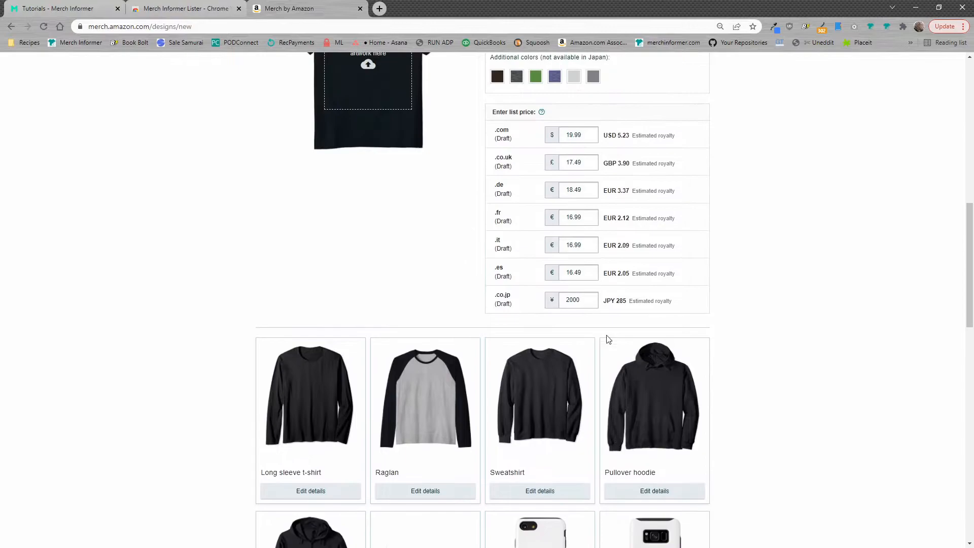
pyautogui.scroll(-3)
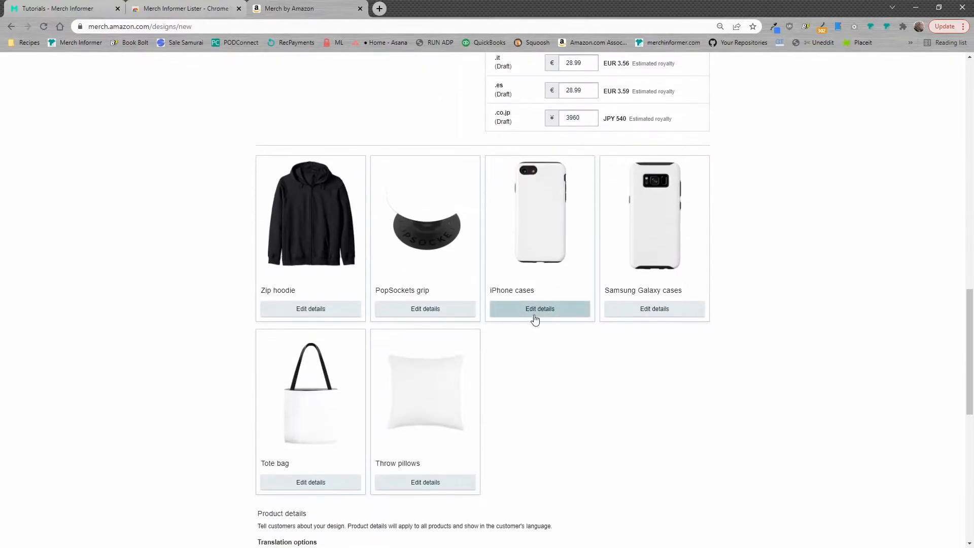
pyautogui.click(539, 308)
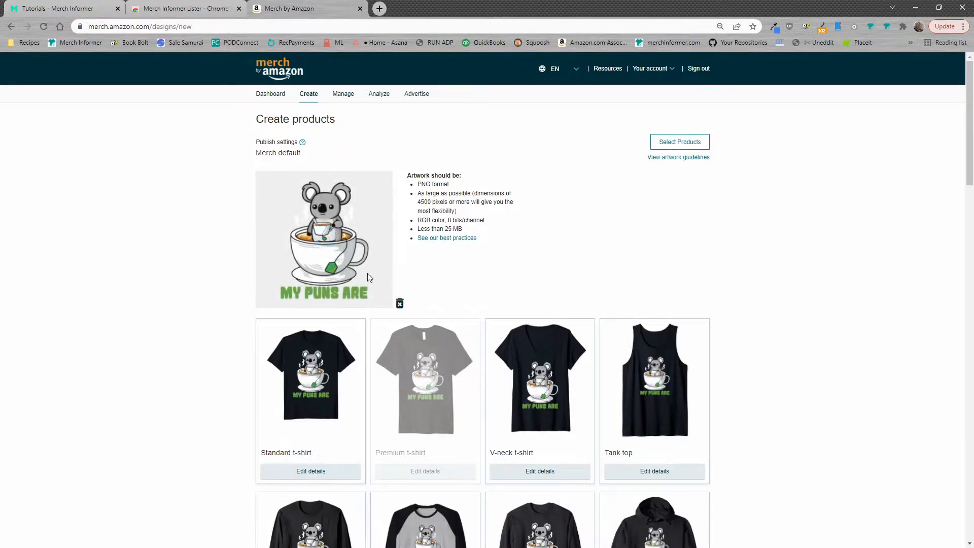
# - Check the uploaded koala MY PUNS ARE artwork across the product mockups
pyautogui.scroll(-3)
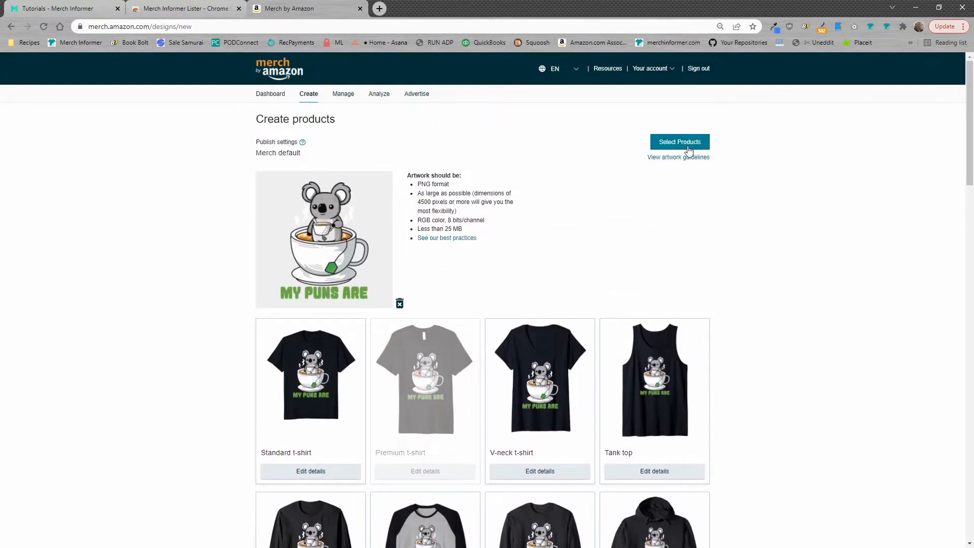
# - Adjust Select Products, dropping Standard t-shirt .com and a Japan listing
pyautogui.click(679, 142)
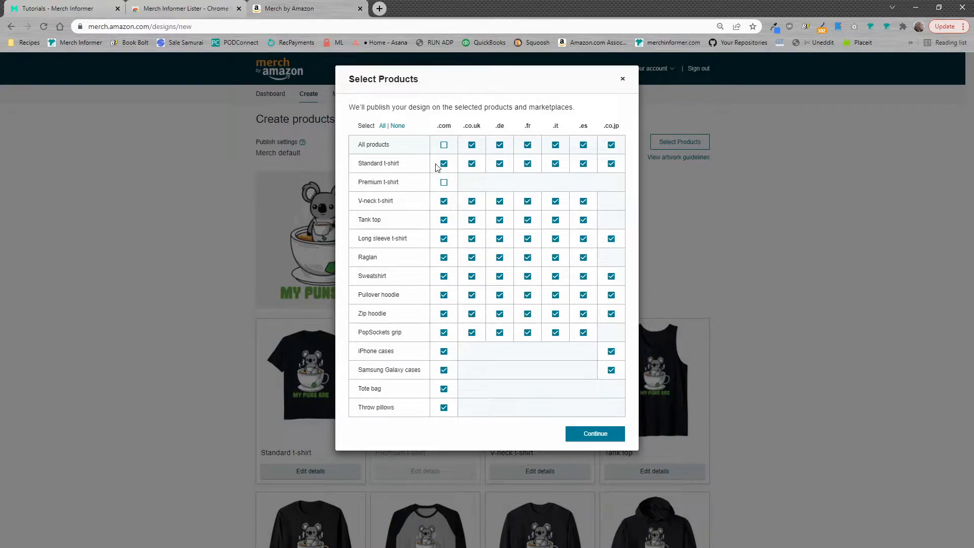
pyautogui.click(444, 144)
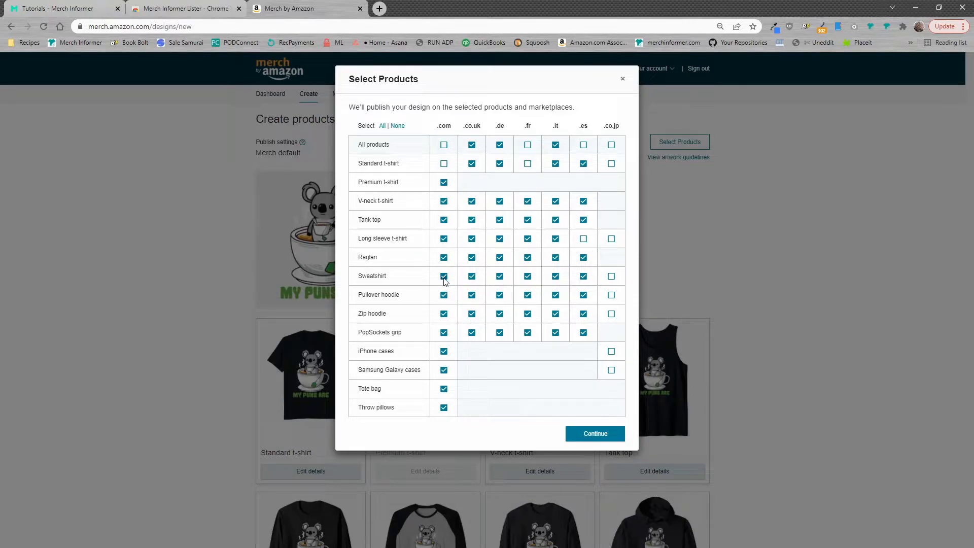
pyautogui.click(444, 276)
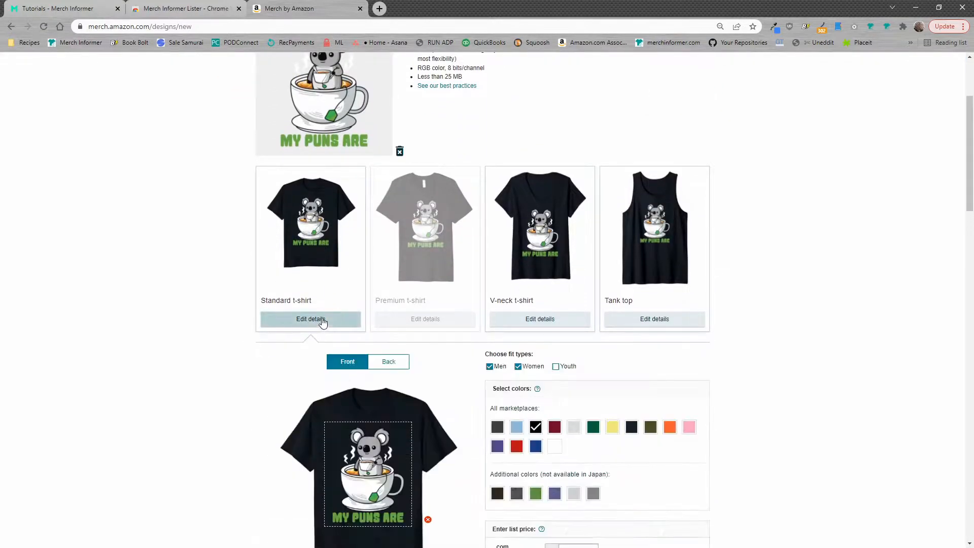
# - Add extra colour swatches to the Standard t-shirt, keeping the default list prices
pyautogui.scroll(-3)
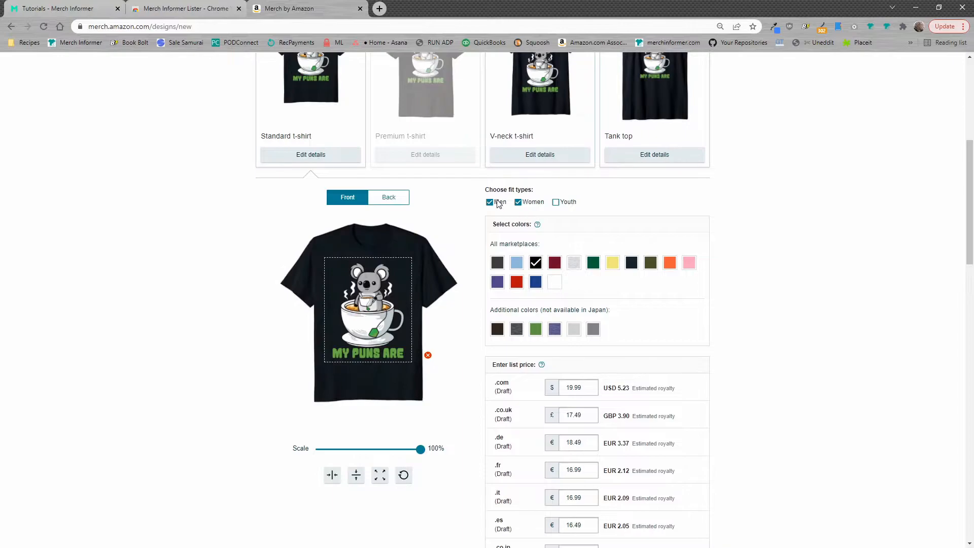
pyautogui.click(517, 202)
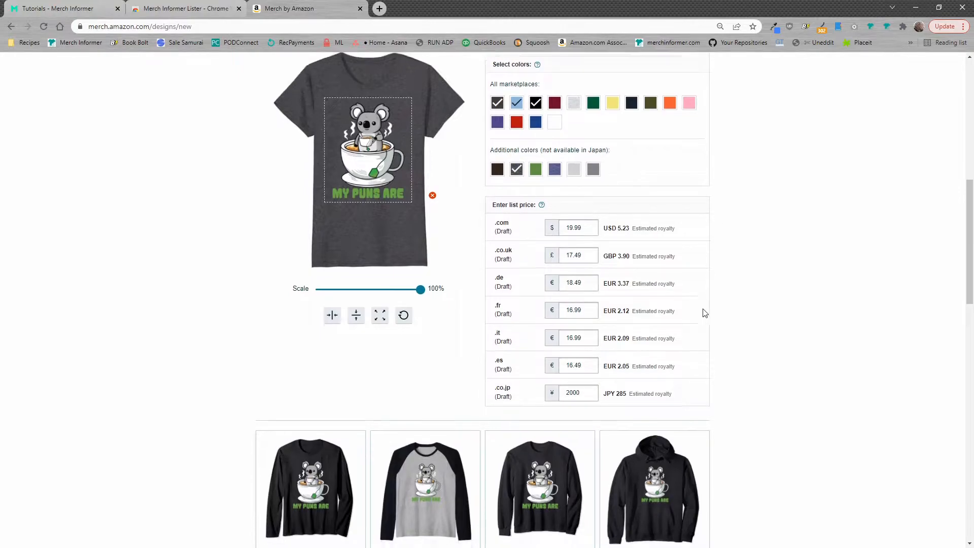
pyautogui.scroll(-3)
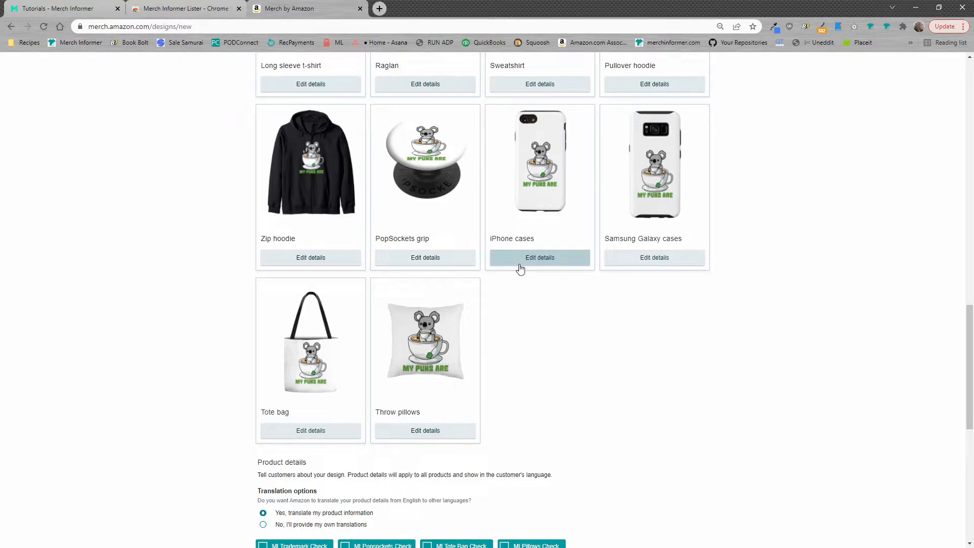
pyautogui.moveTo(533, 264)
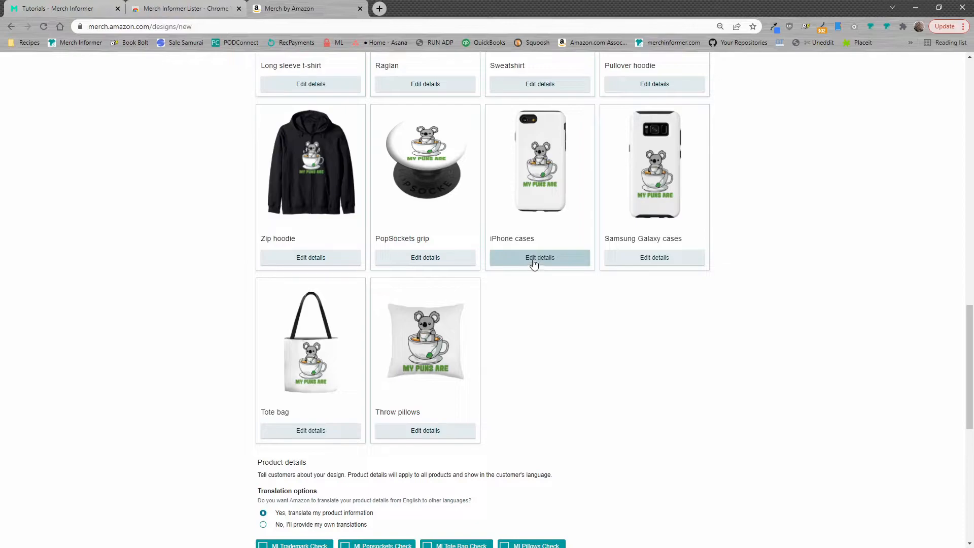
pyautogui.moveTo(426, 430)
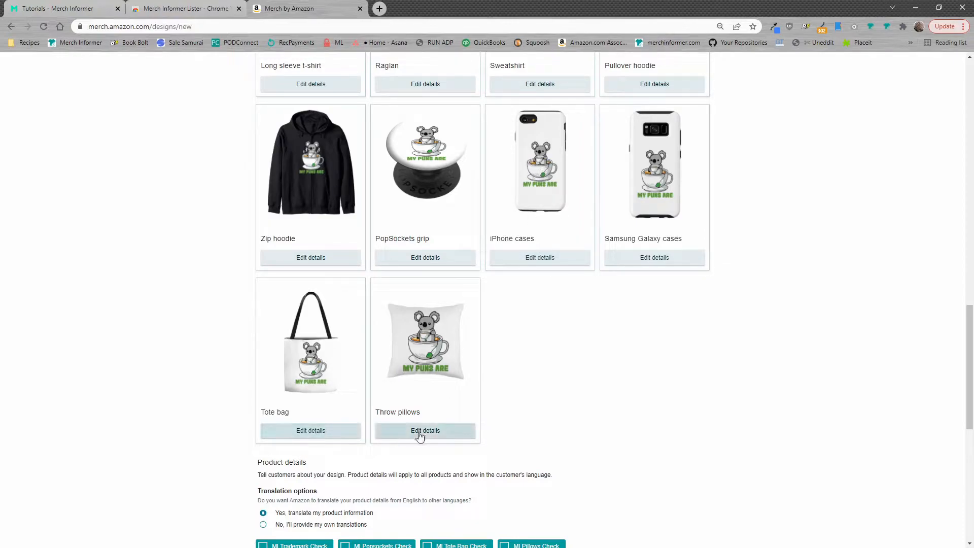
# - Set a red background colour on the iPhone case design, keeping default prices
pyautogui.click(425, 430)
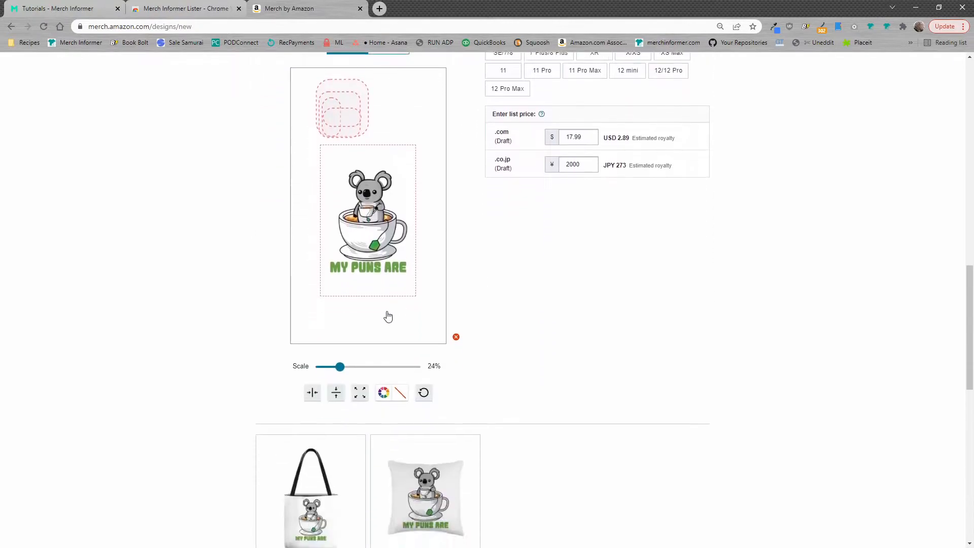
pyautogui.moveTo(383, 391)
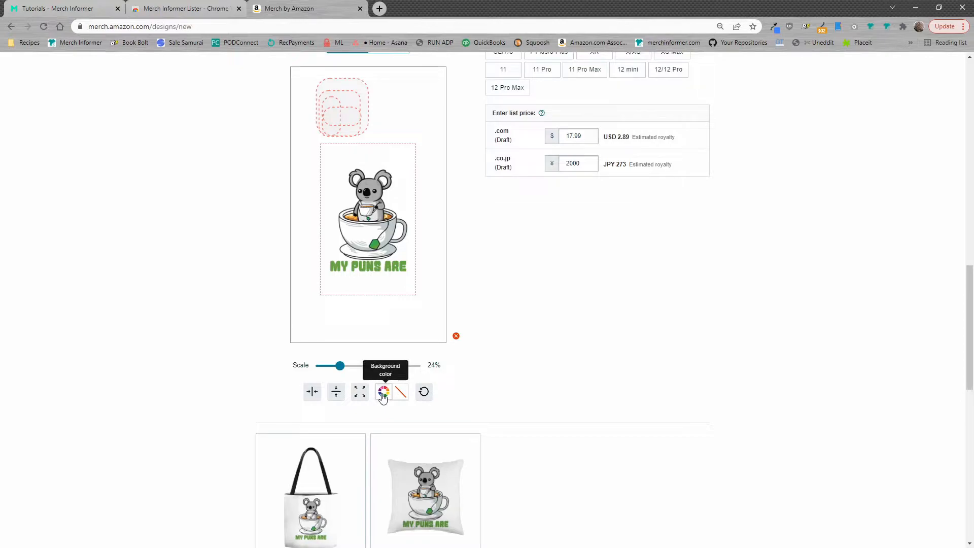
pyautogui.click(383, 391)
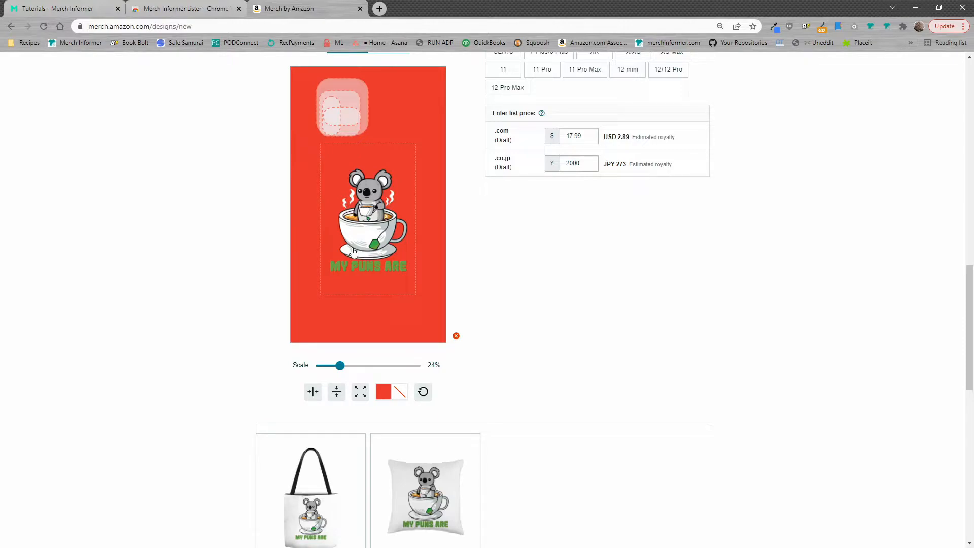
pyautogui.click(182, 8)
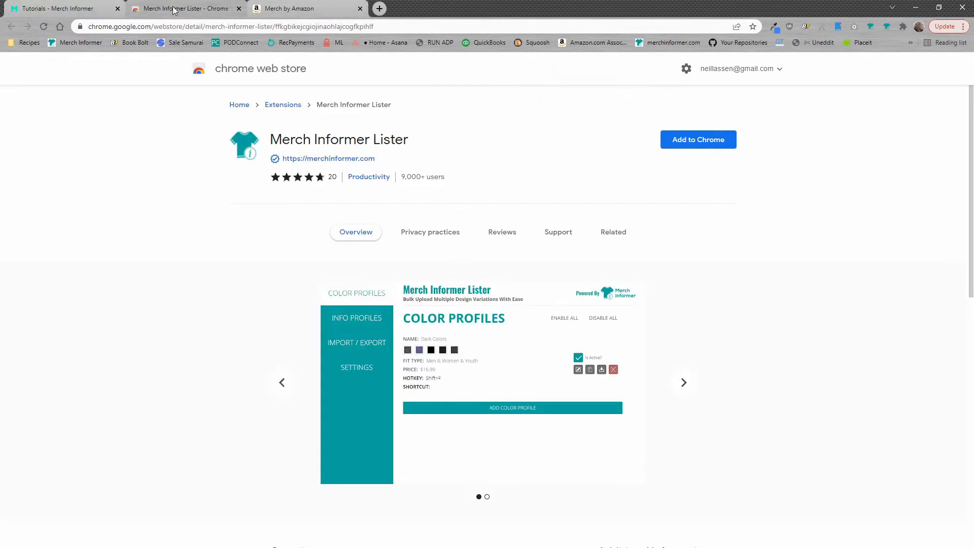
pyautogui.click(305, 8)
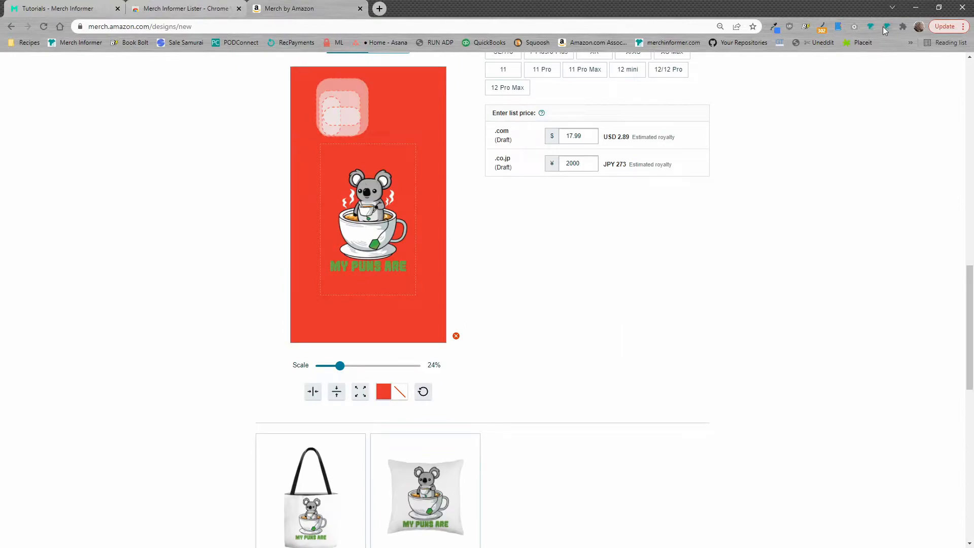
pyautogui.moveTo(888, 26)
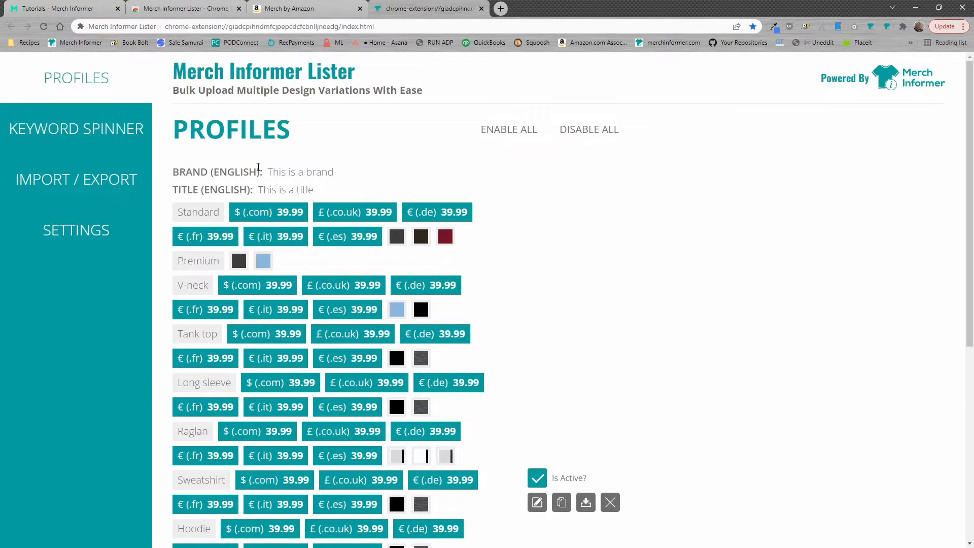
pyautogui.scroll(-3)
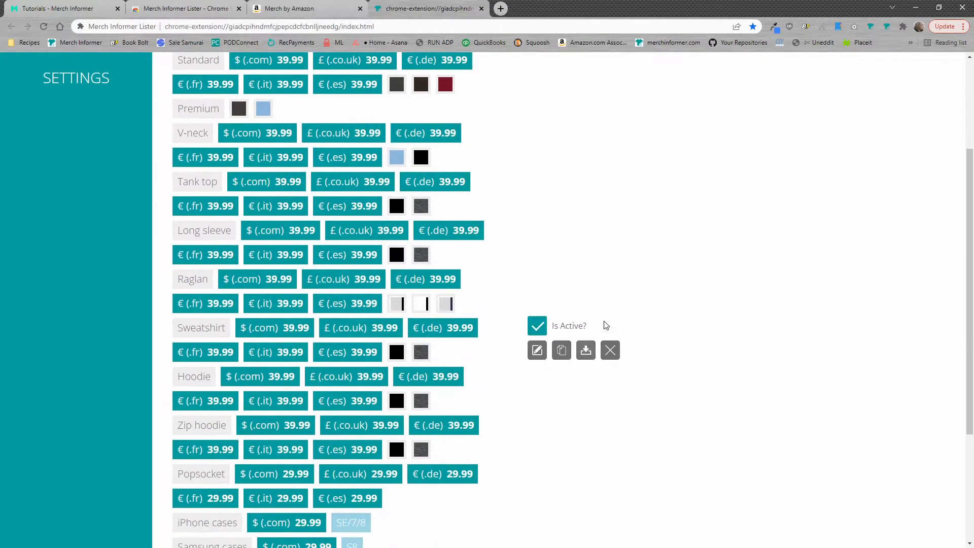
pyautogui.scroll(-3)
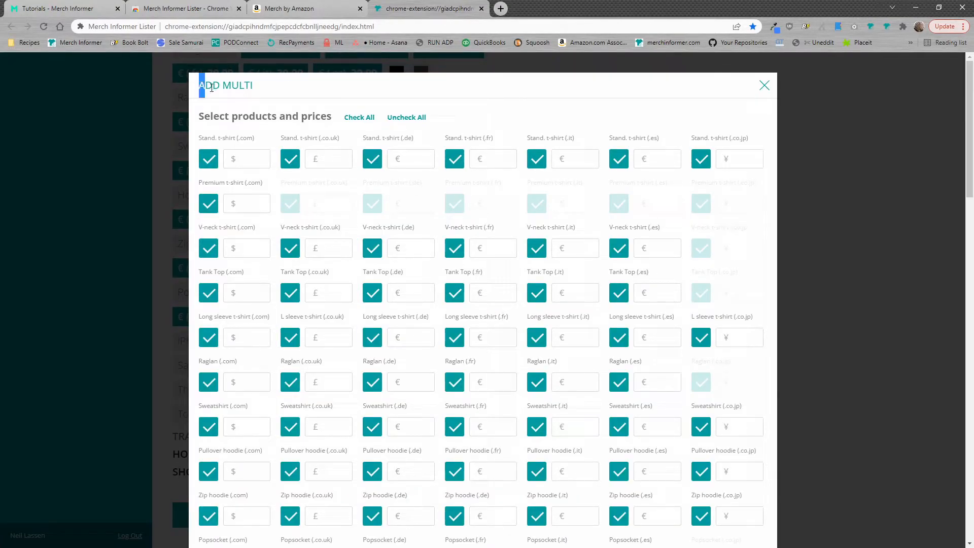
# - Exclude Stand. t-shirt (.co.jp) and price Stand. t-shirt (.com) at 29.99 in the new multi profile
pyautogui.scroll(-3)
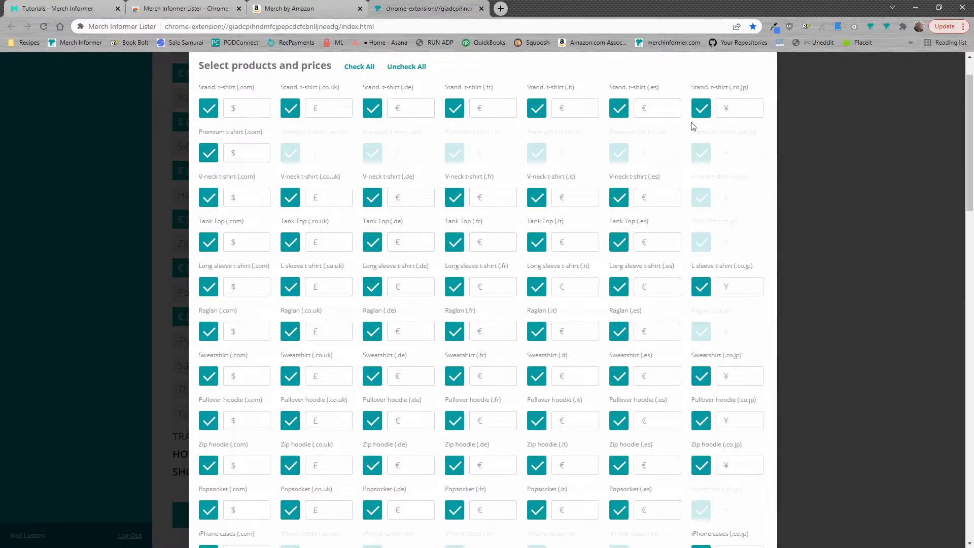
pyautogui.click(700, 108)
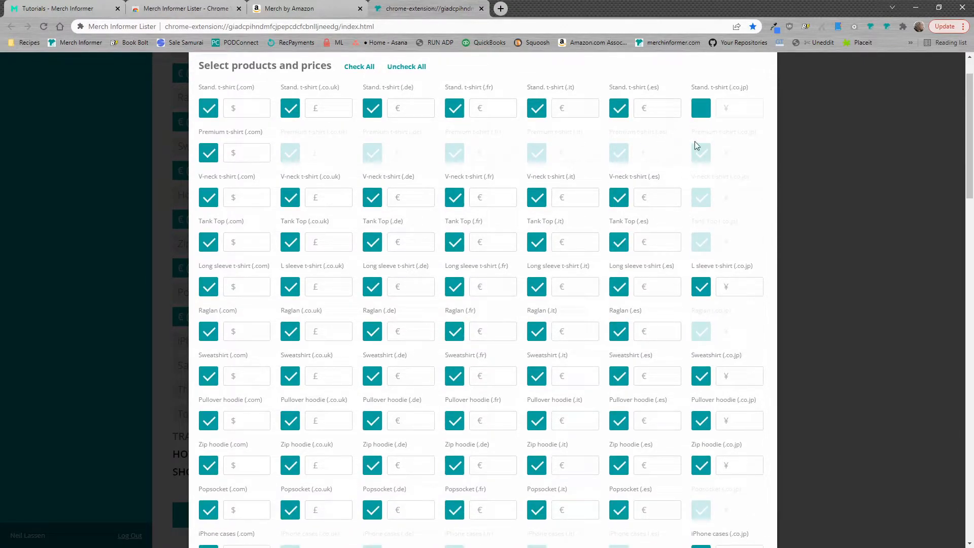
pyautogui.click(240, 108)
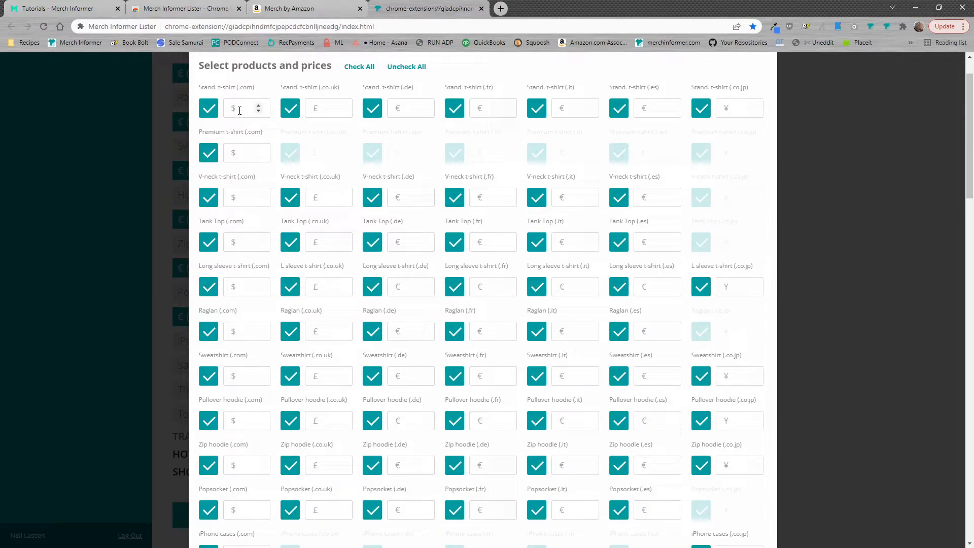
pyautogui.write('29.99')
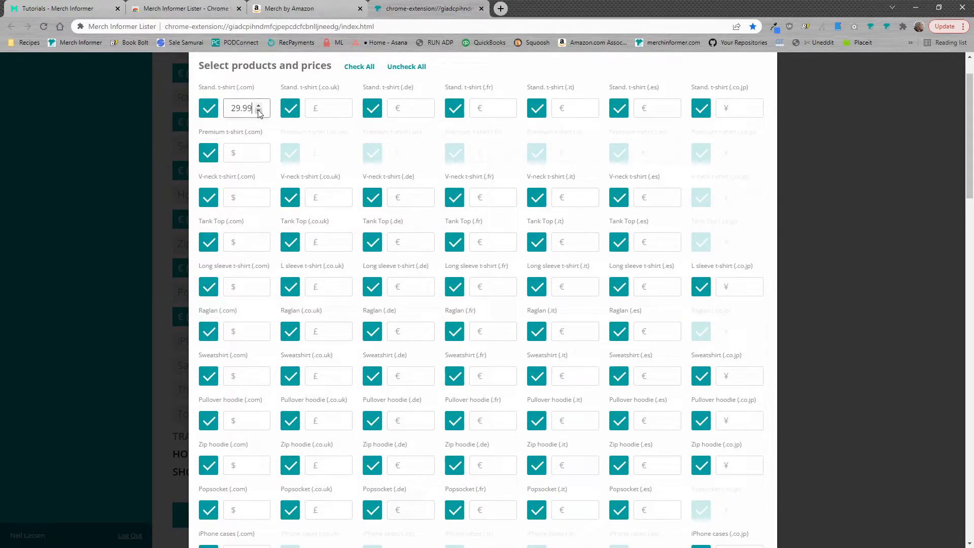
pyautogui.scroll(-3)
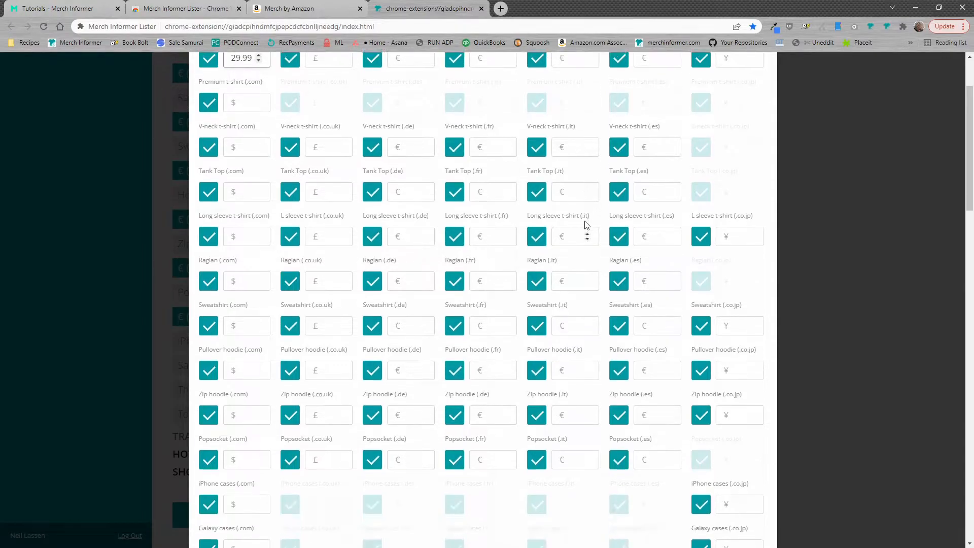
pyautogui.scroll(-3)
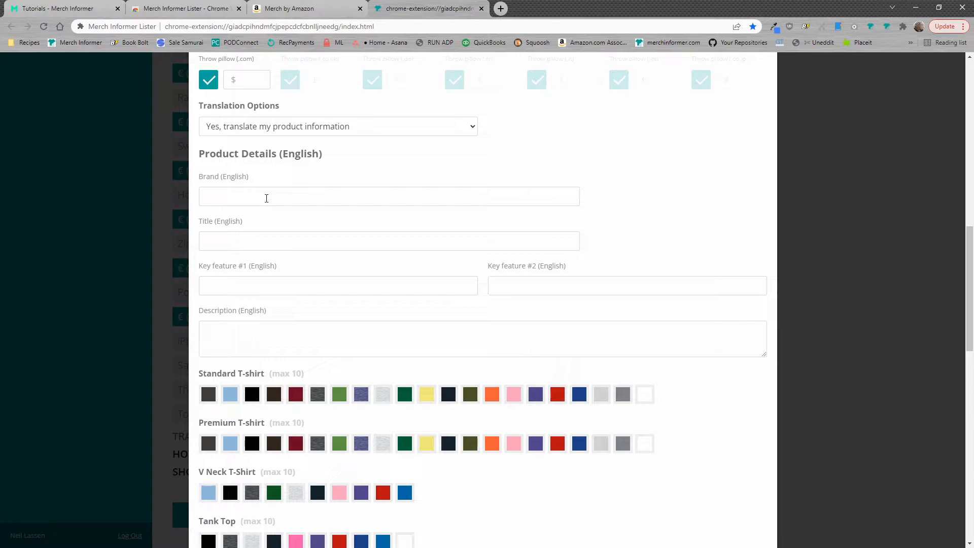
pyautogui.moveTo(303, 339)
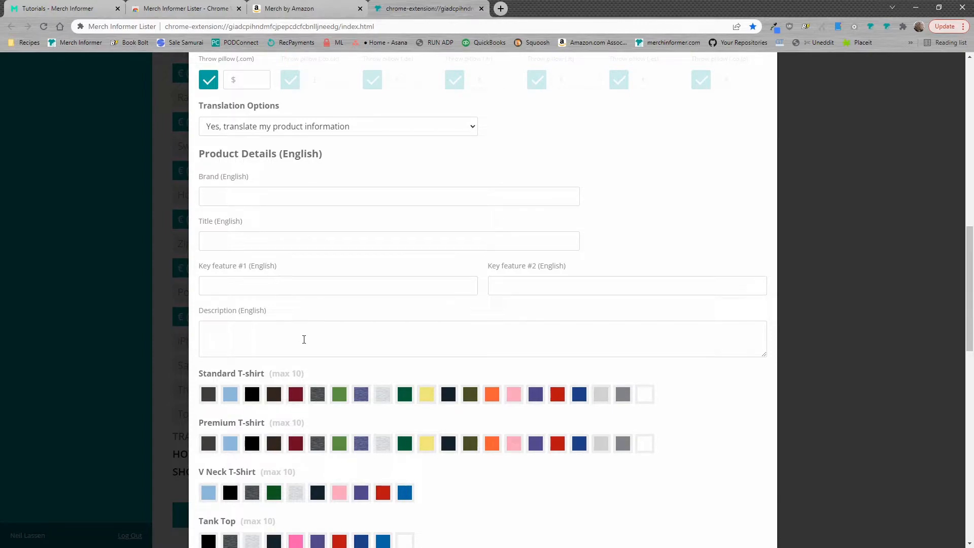
# - Add Charcoal and Dark Heather t-shirt colours and make the iPhone case background blue
pyautogui.scroll(-3)
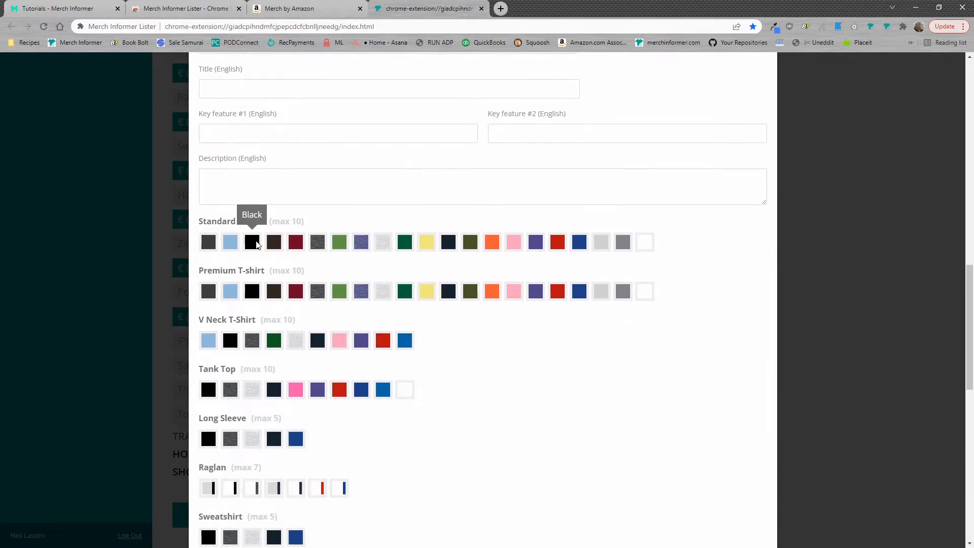
pyautogui.moveTo(316, 242)
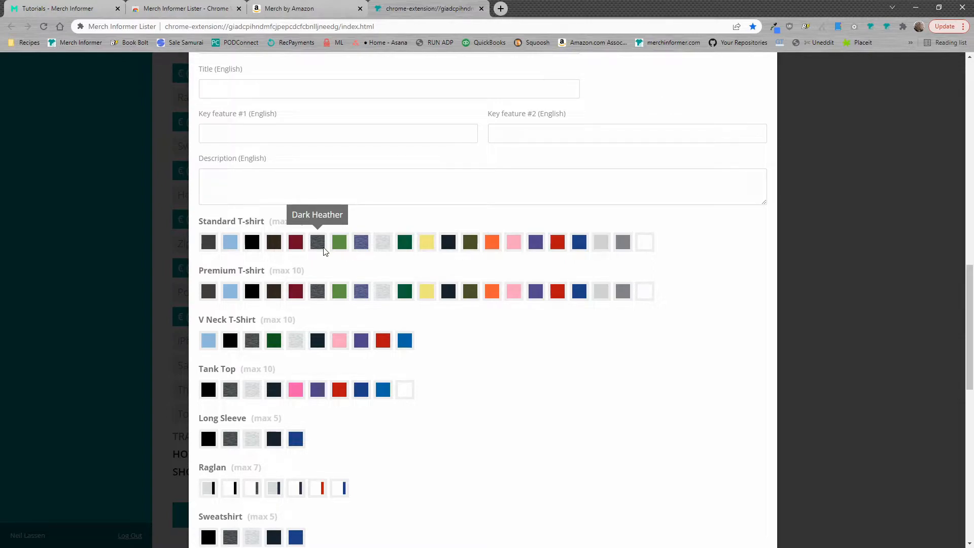
pyautogui.click(317, 241)
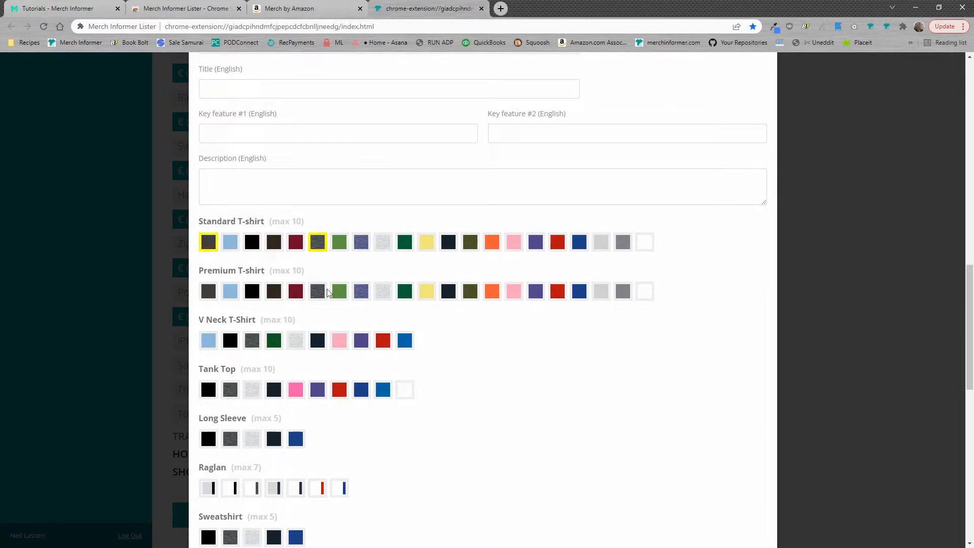
pyautogui.scroll(-3)
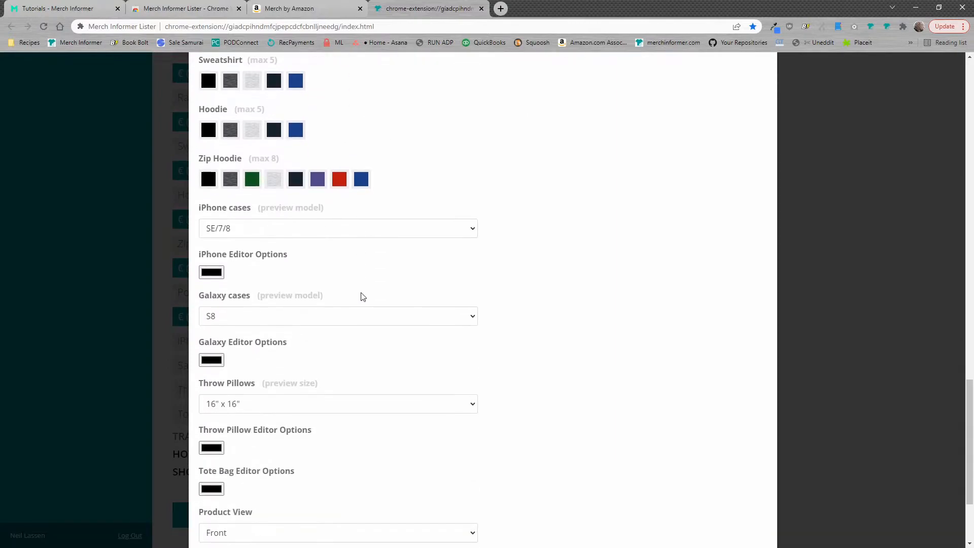
pyautogui.doubleClick(225, 208)
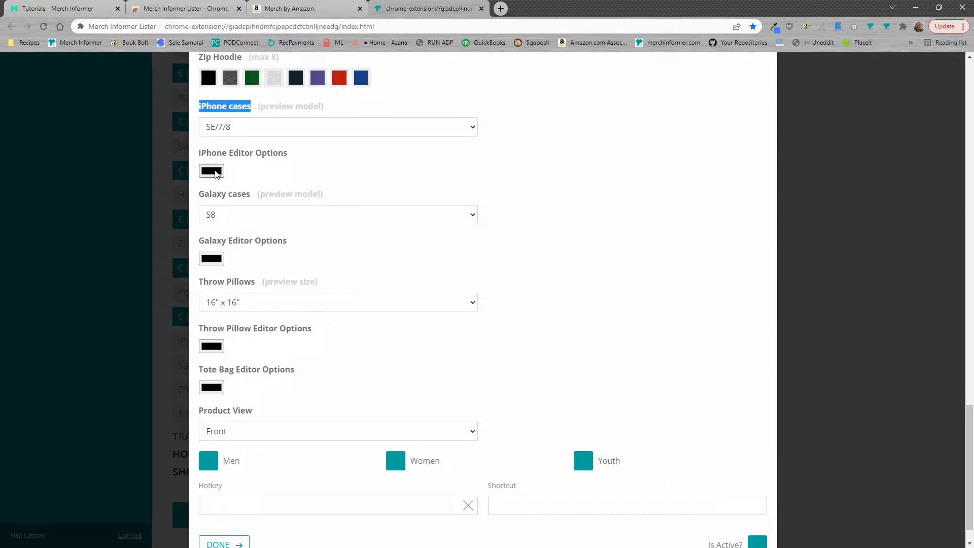
pyautogui.click(211, 171)
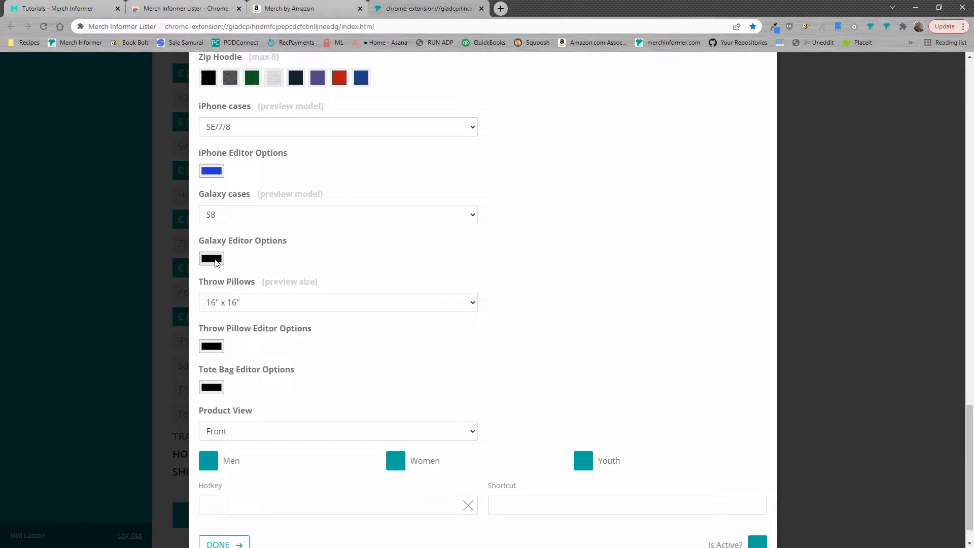
# - Include the Men and Women fits in the profile
pyautogui.scroll(-3)
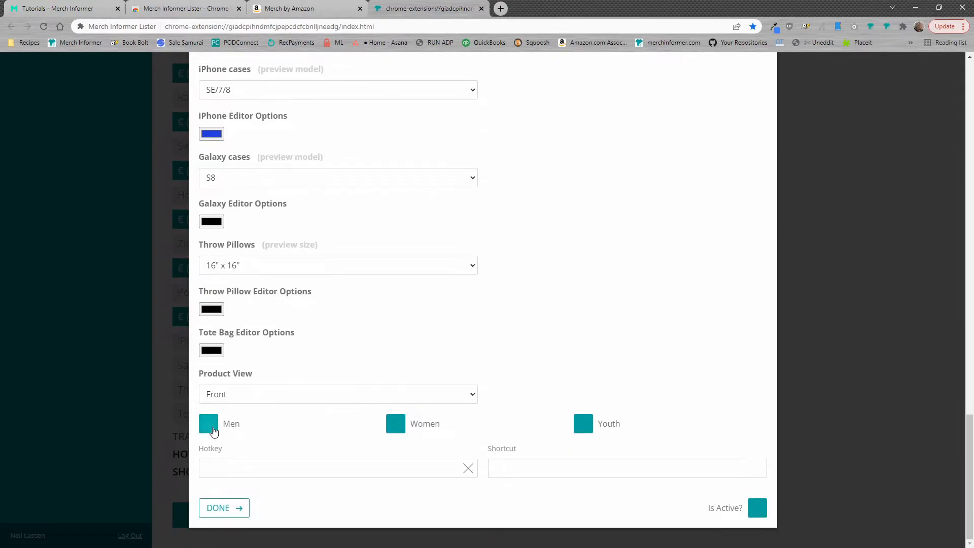
pyautogui.click(208, 423)
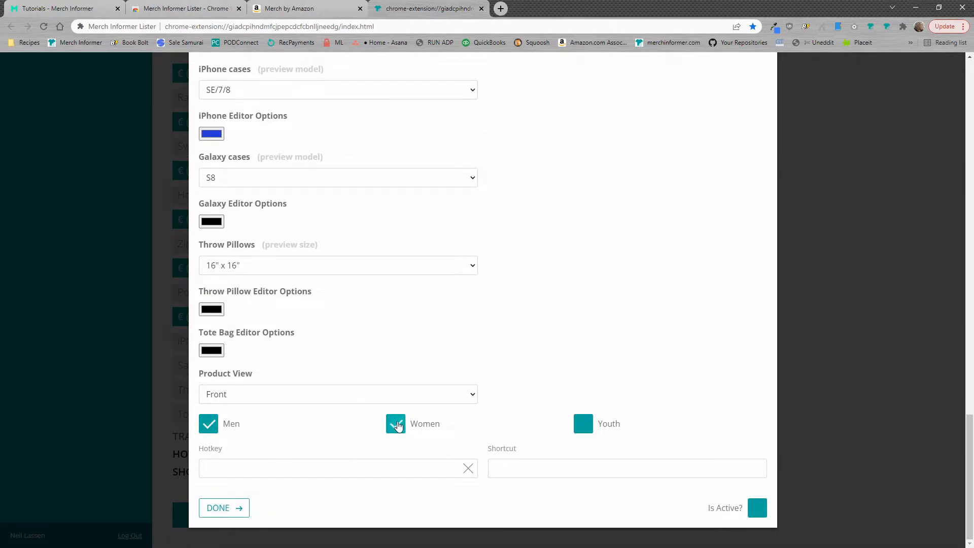
pyautogui.click(395, 424)
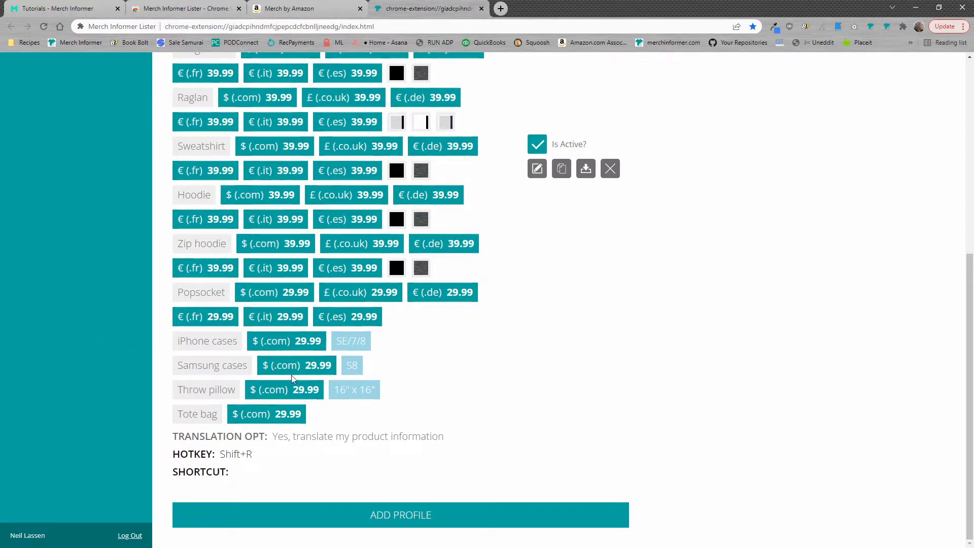
# - Edit the saved profile to include Premium t-shirt (.com) priced 39.99
pyautogui.click(536, 168)
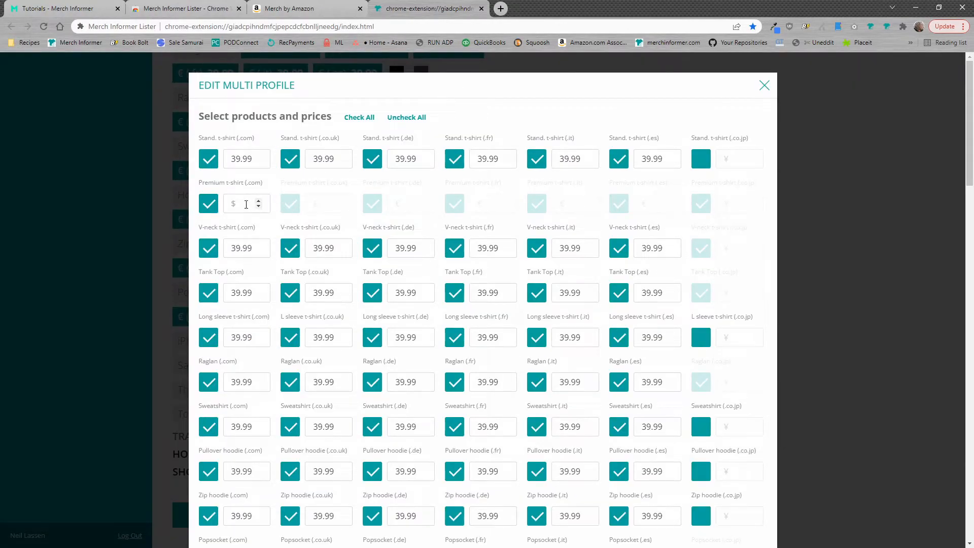
pyautogui.write('39.99')
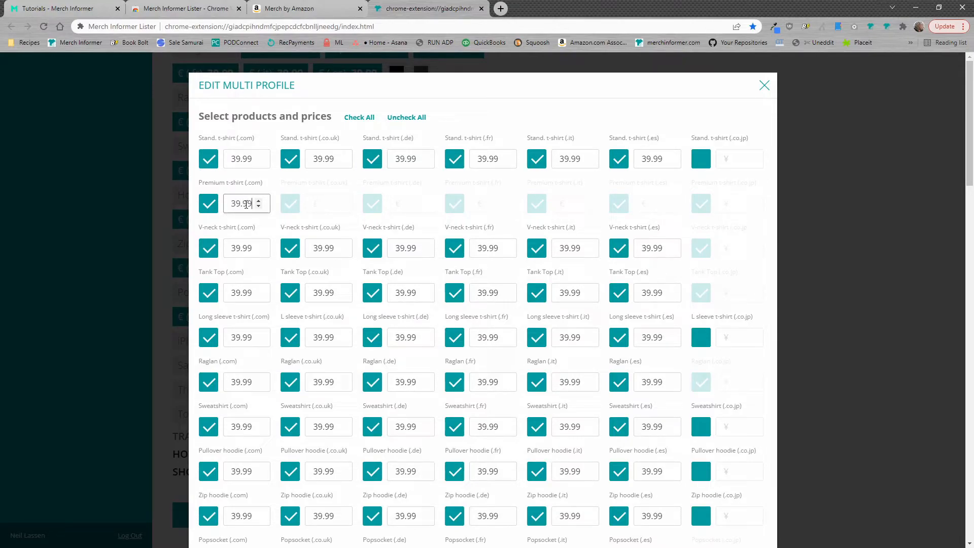
pyautogui.moveTo(698, 136)
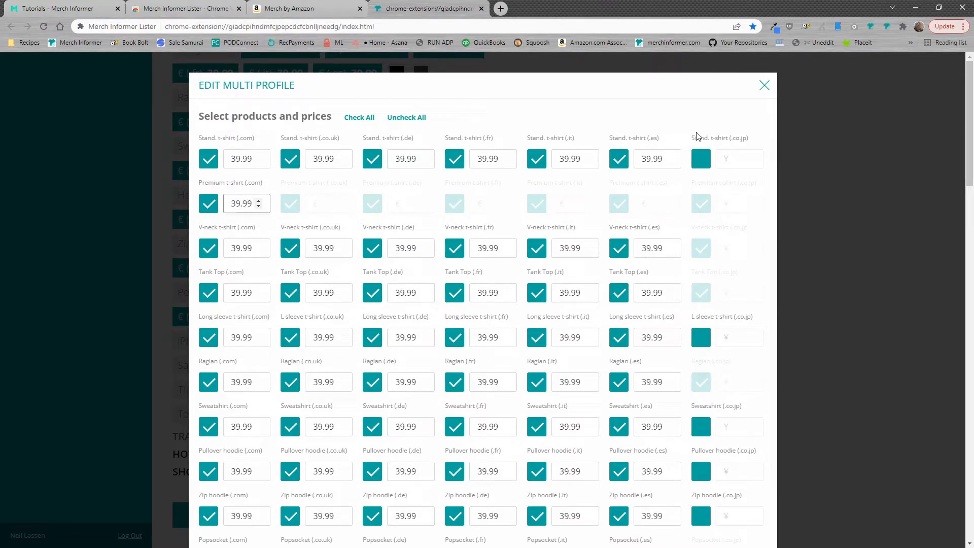
pyautogui.scroll(-3)
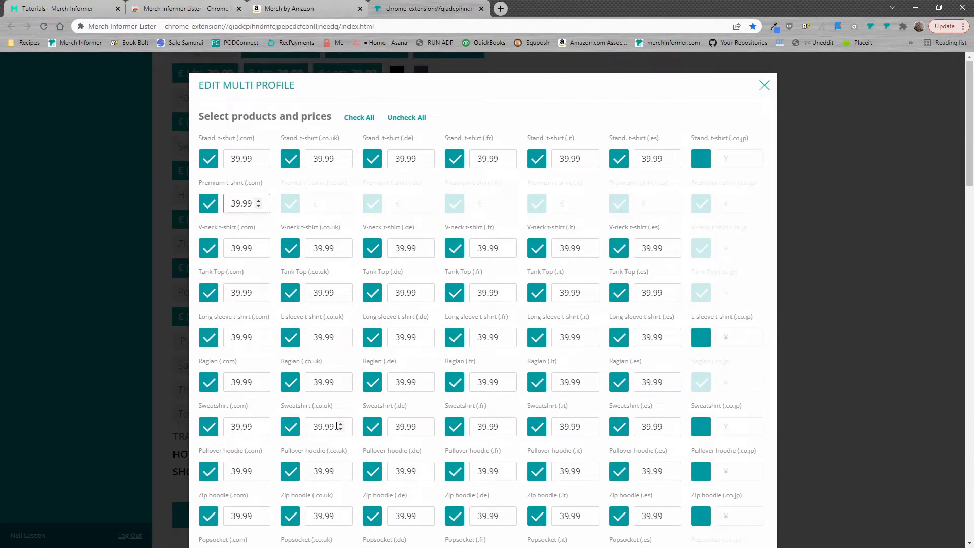
pyautogui.scroll(-3)
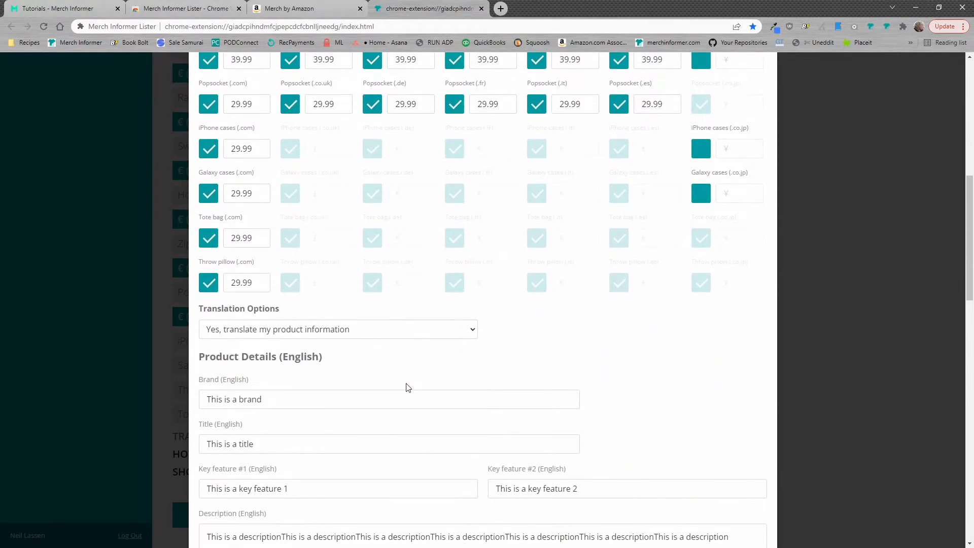
pyautogui.scroll(-3)
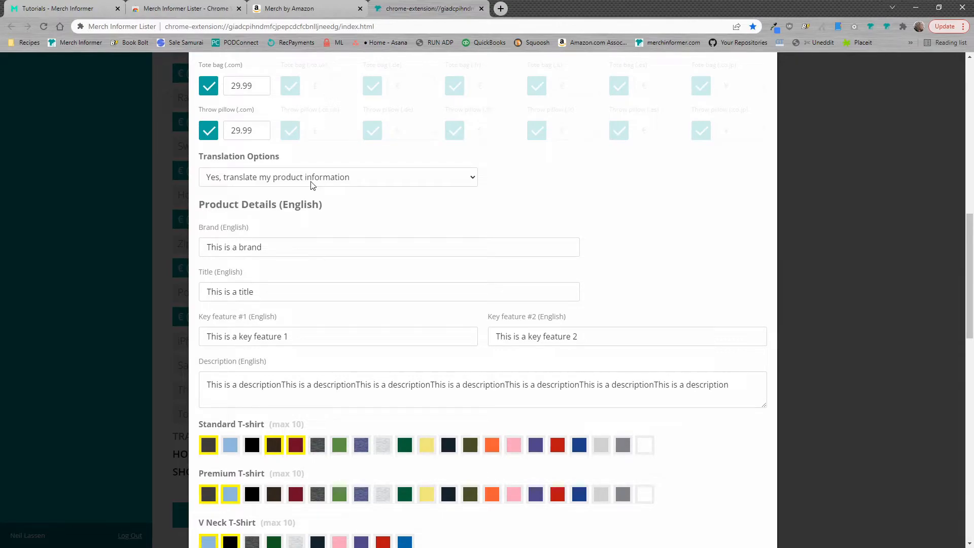
pyautogui.tripleClick(233, 247)
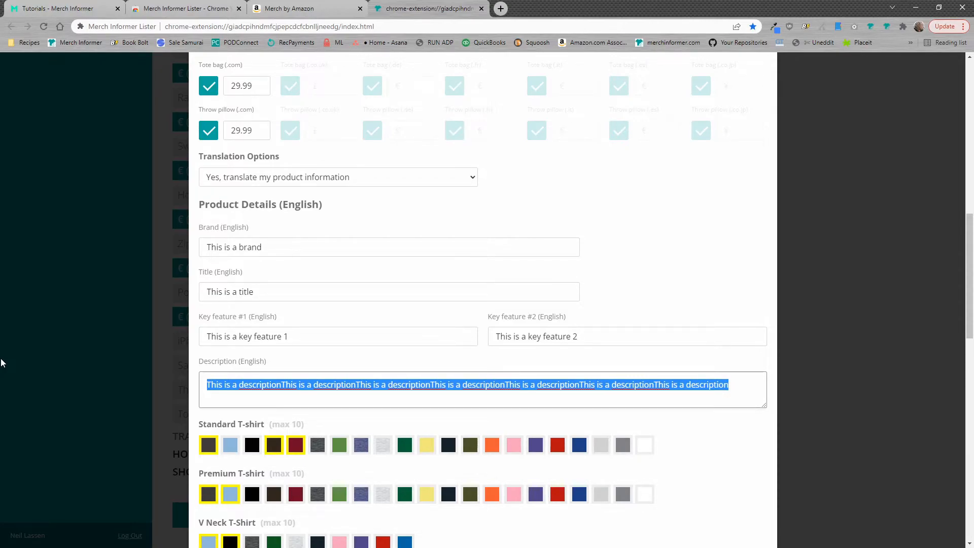
pyautogui.scroll(-3)
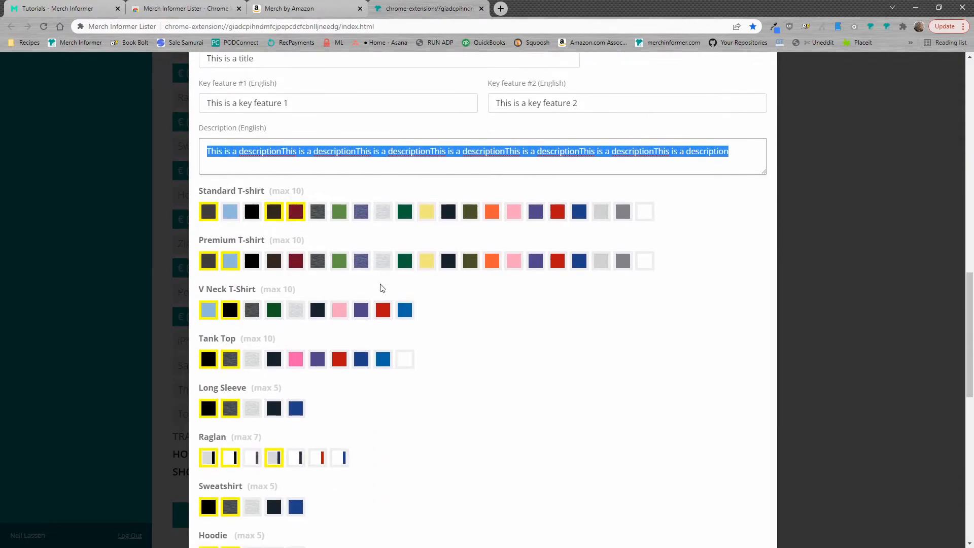
pyautogui.scroll(-3)
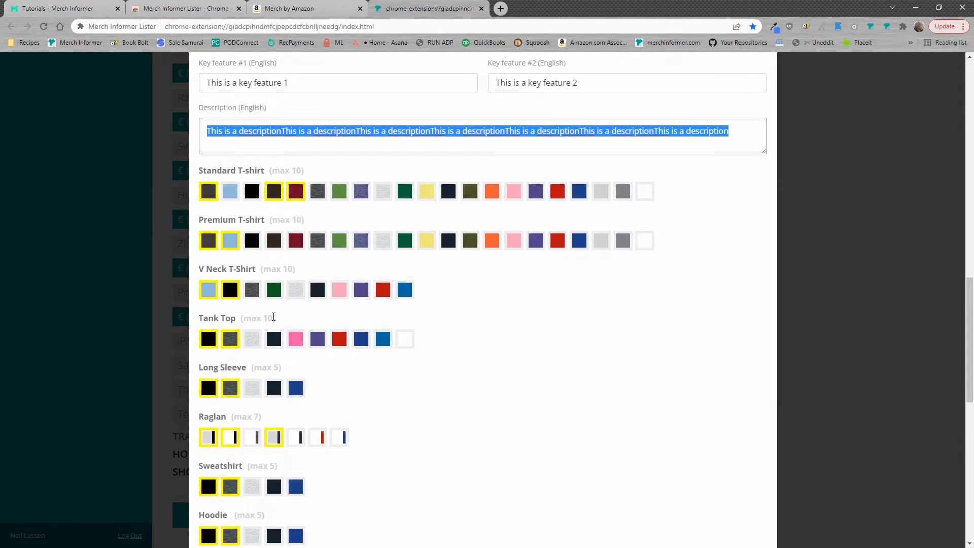
pyautogui.scroll(-3)
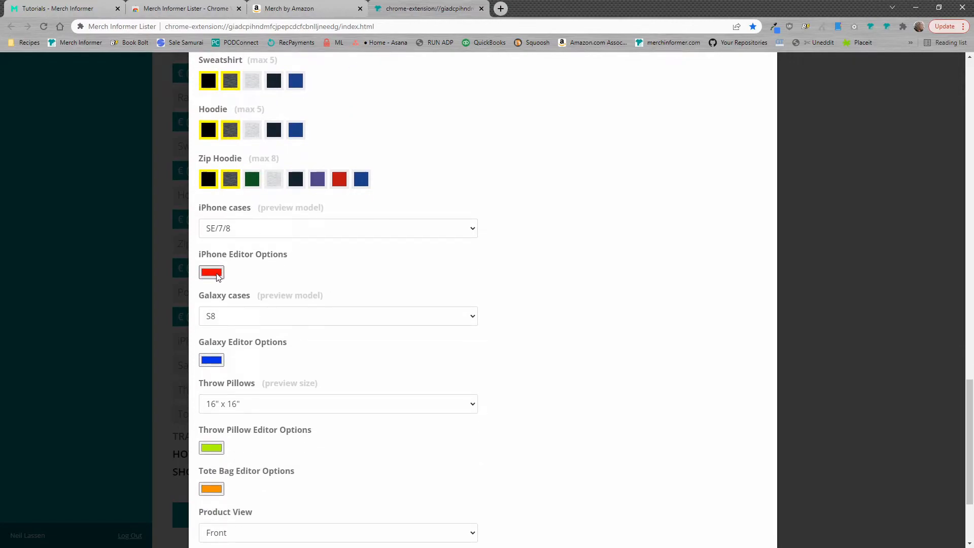
pyautogui.scroll(-3)
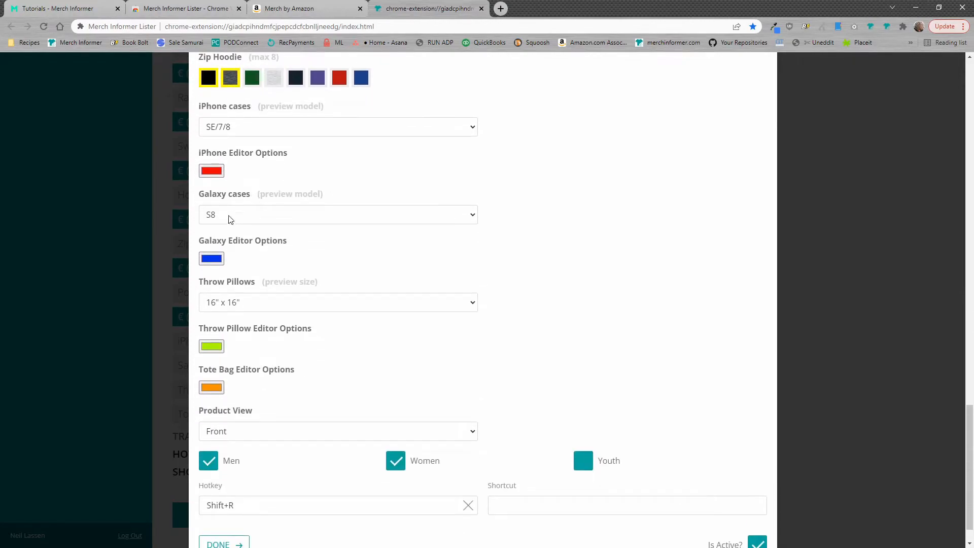
pyautogui.moveTo(371, 270)
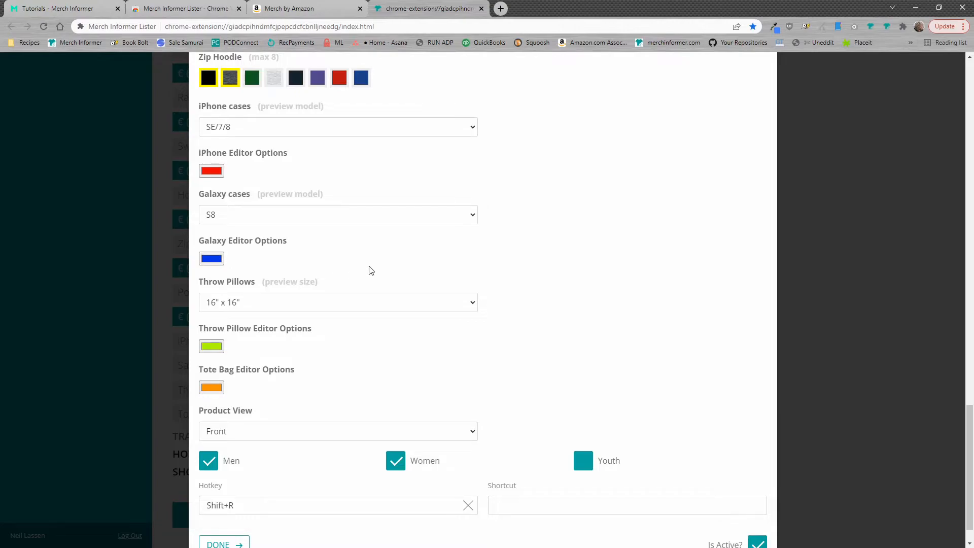
pyautogui.scroll(-3)
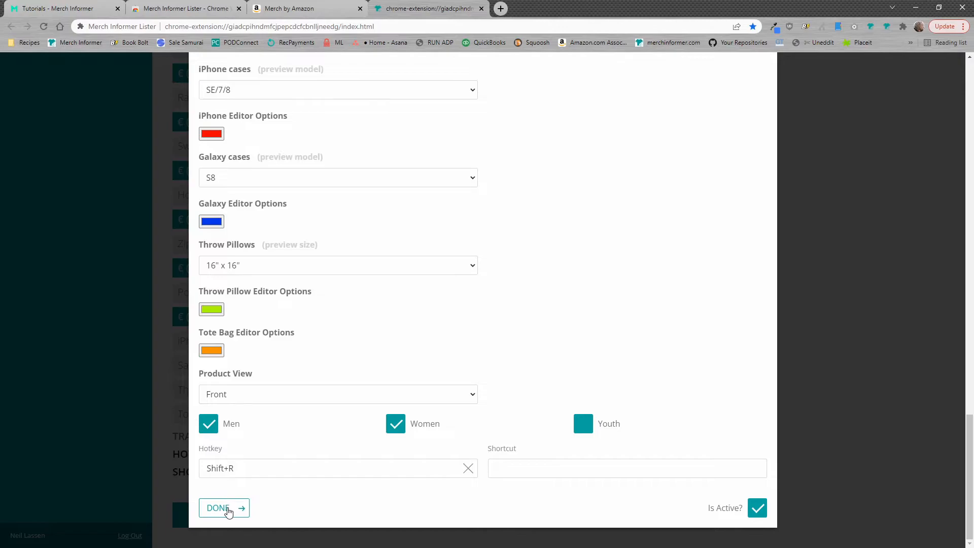
# - Save the profile and review the V-neck Women fit and Select Products on the Create page
pyautogui.click(218, 508)
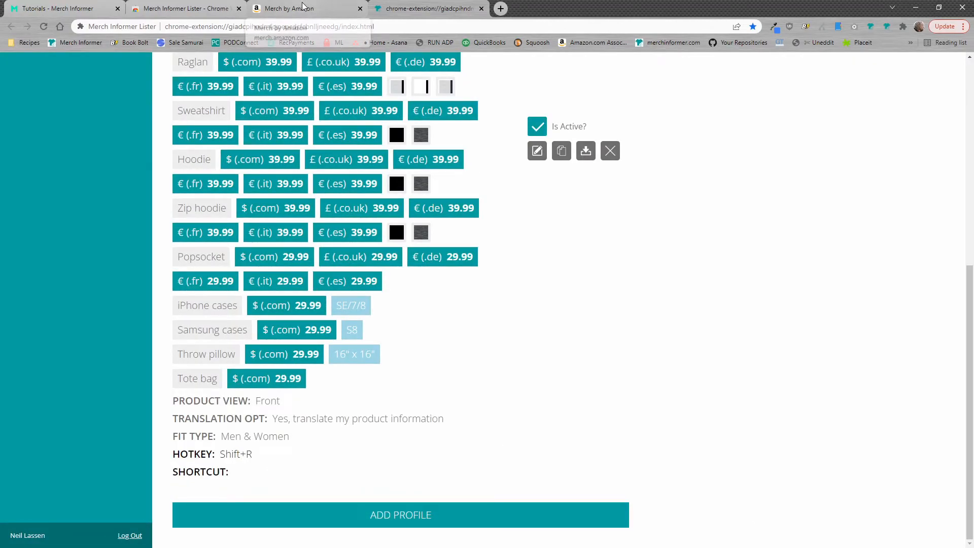
pyautogui.click(292, 9)
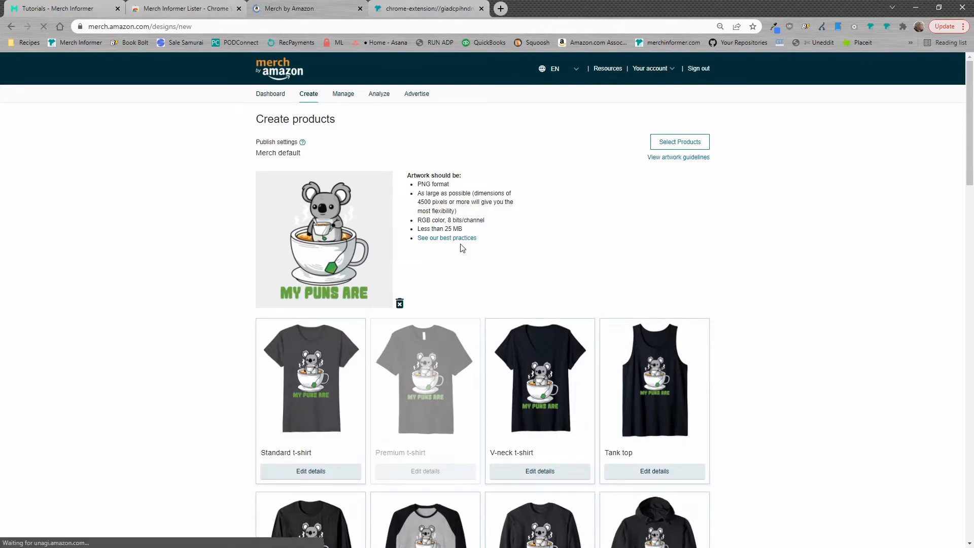
pyautogui.click(400, 304)
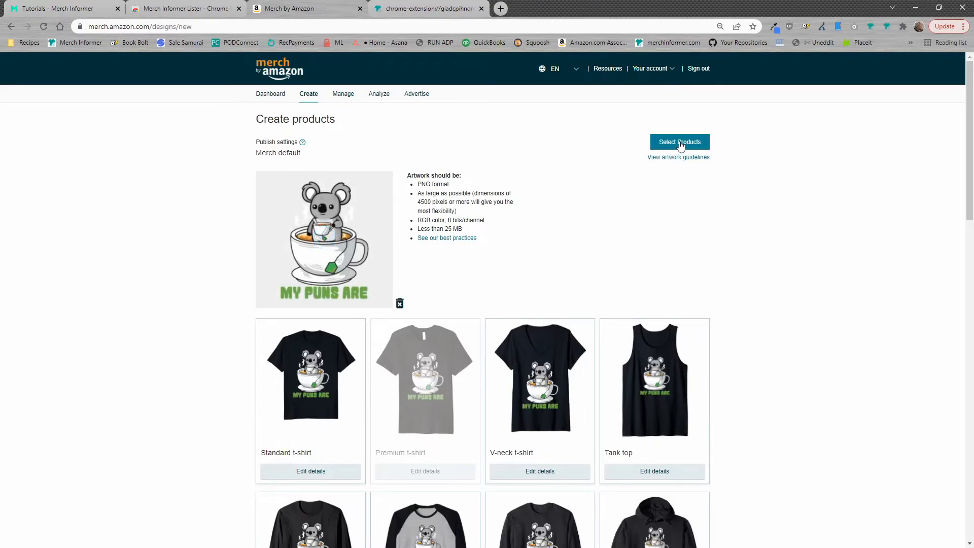
pyautogui.click(679, 142)
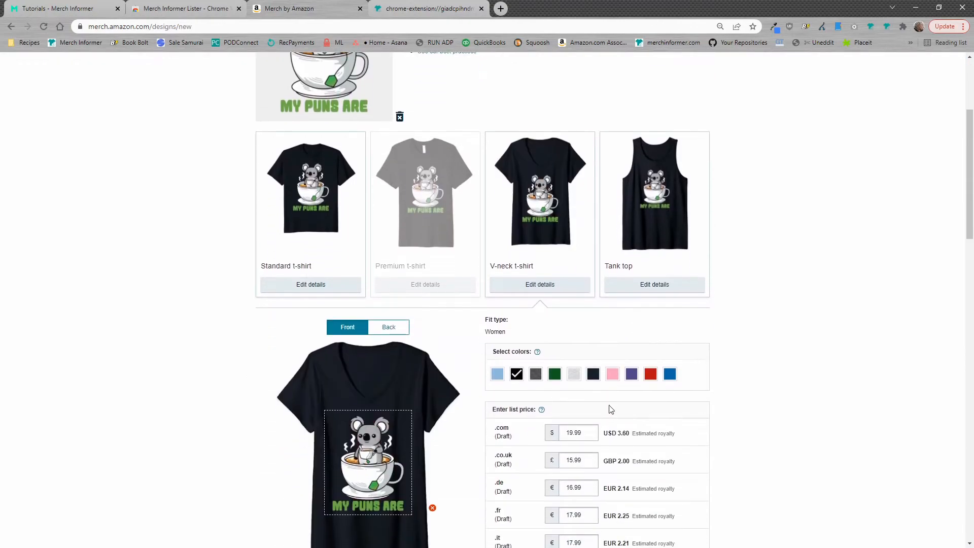
pyautogui.scroll(-3)
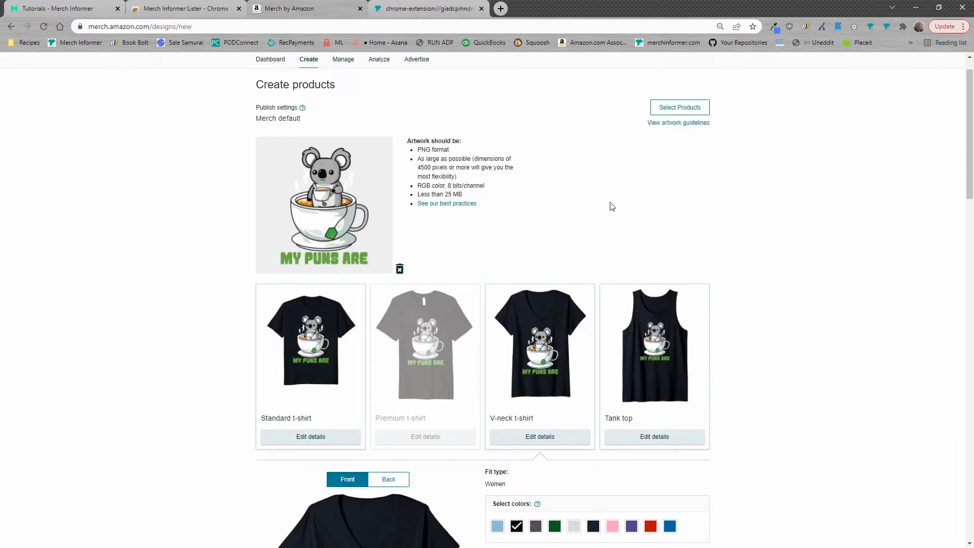
pyautogui.moveTo(570, 199)
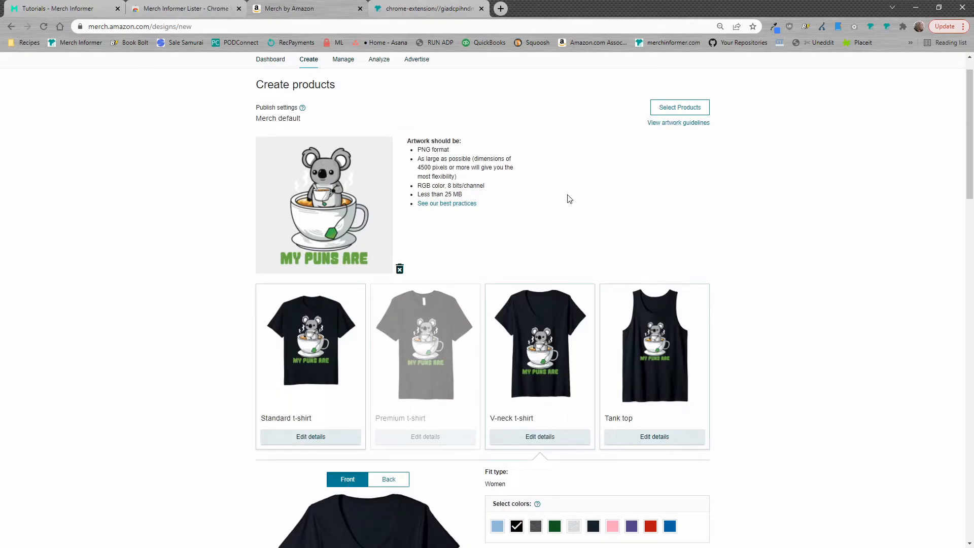
# - Trigger the Shift+R Lister profile so Standard t-shirt gets Men/Women fits, colours and 39.99 prices
pyautogui.click(679, 106)
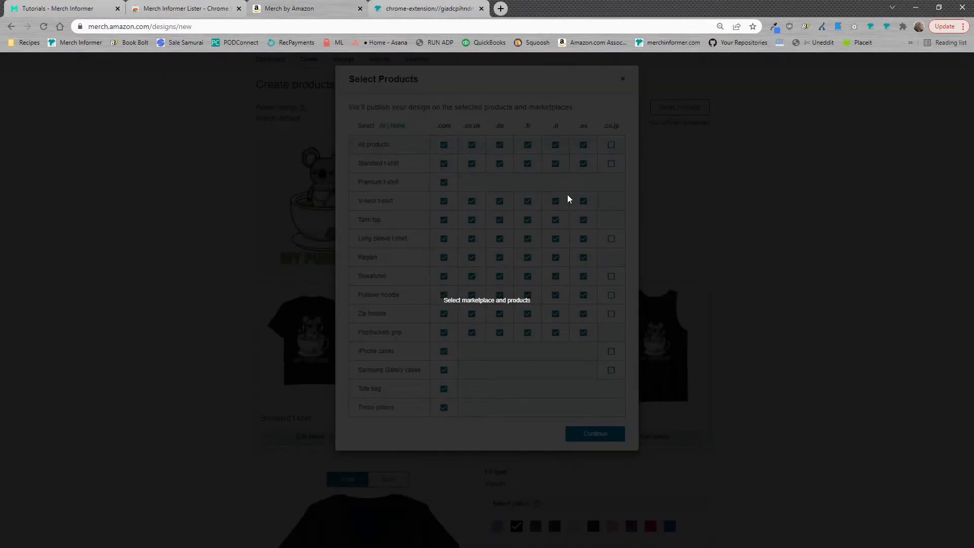
pyautogui.click(594, 433)
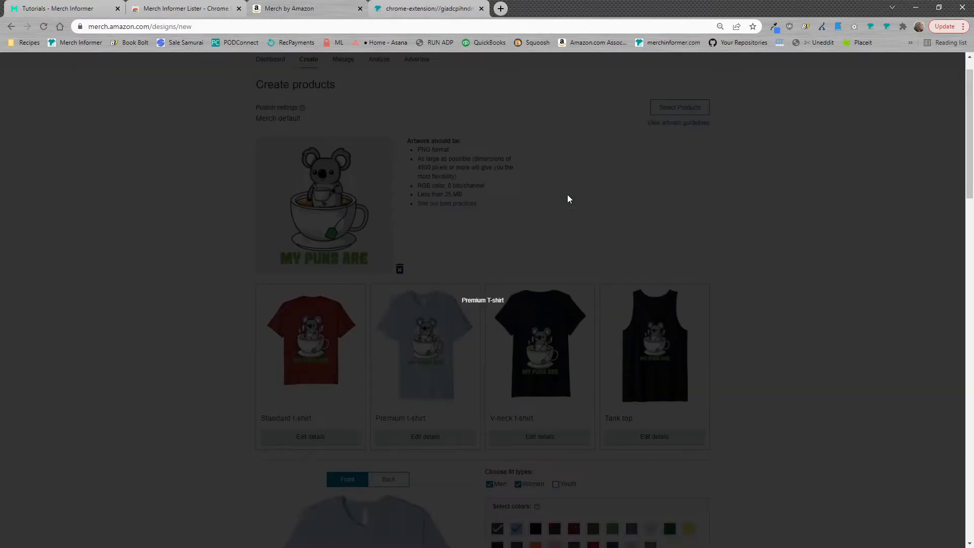
pyautogui.scroll(-3)
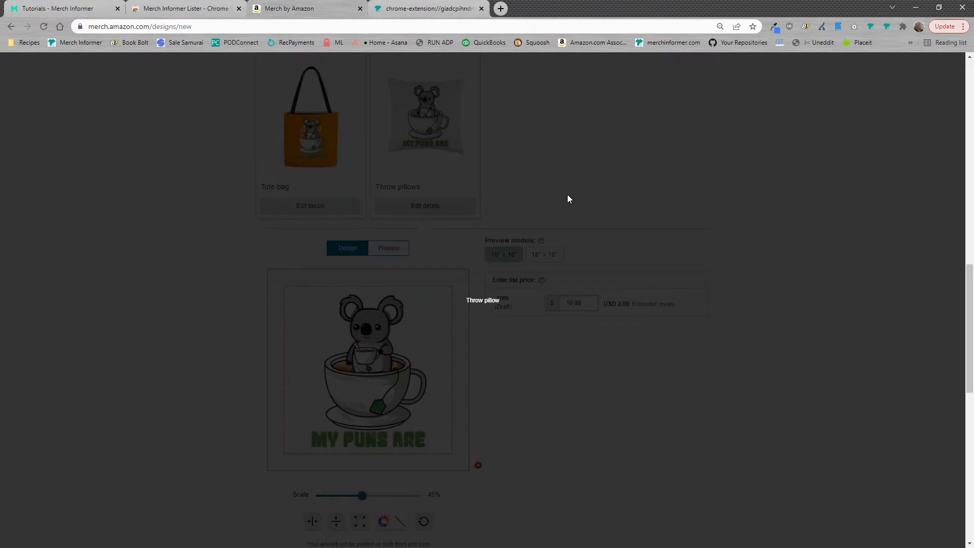
pyautogui.click(384, 521)
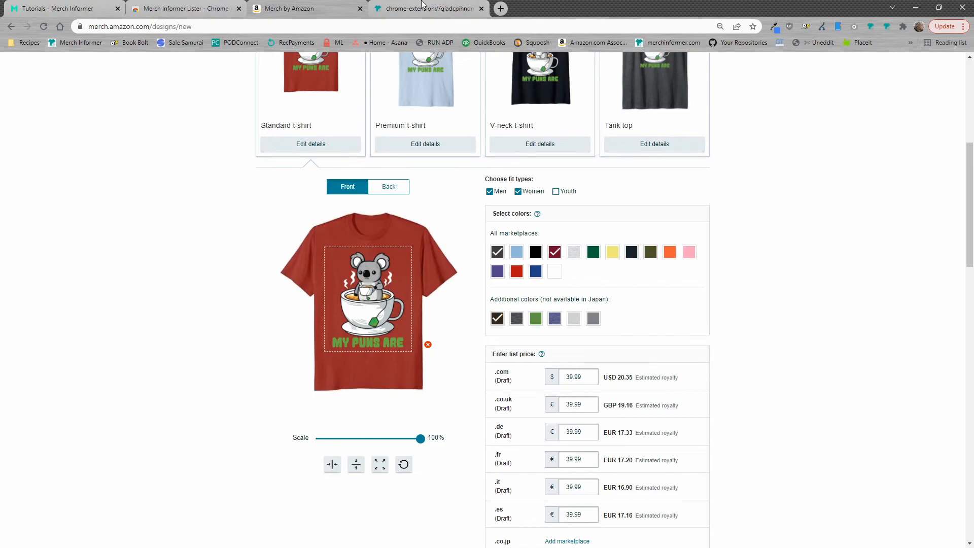
pyautogui.click(427, 8)
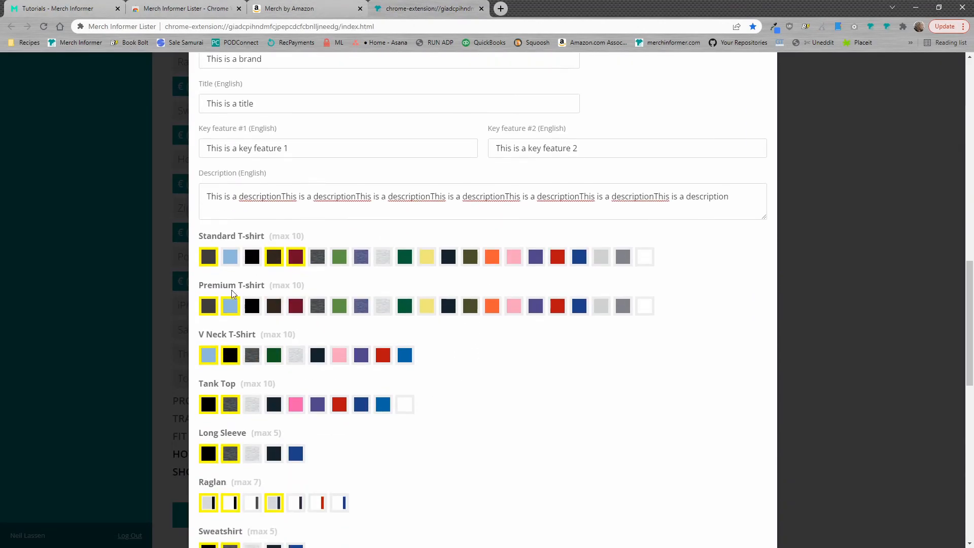
pyautogui.moveTo(295, 256)
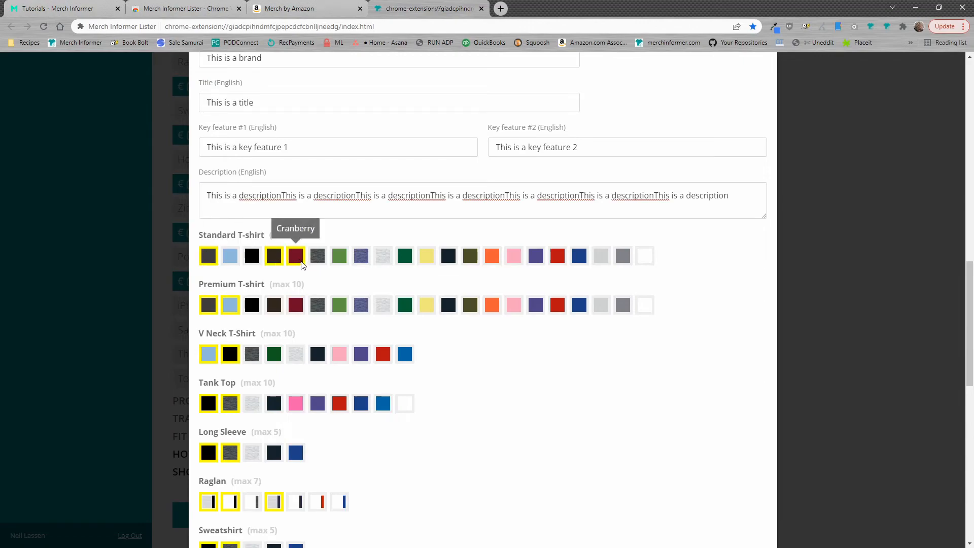
# - Check the autofilled colours and marketplaces, then close the Select Products panel
pyautogui.click(293, 9)
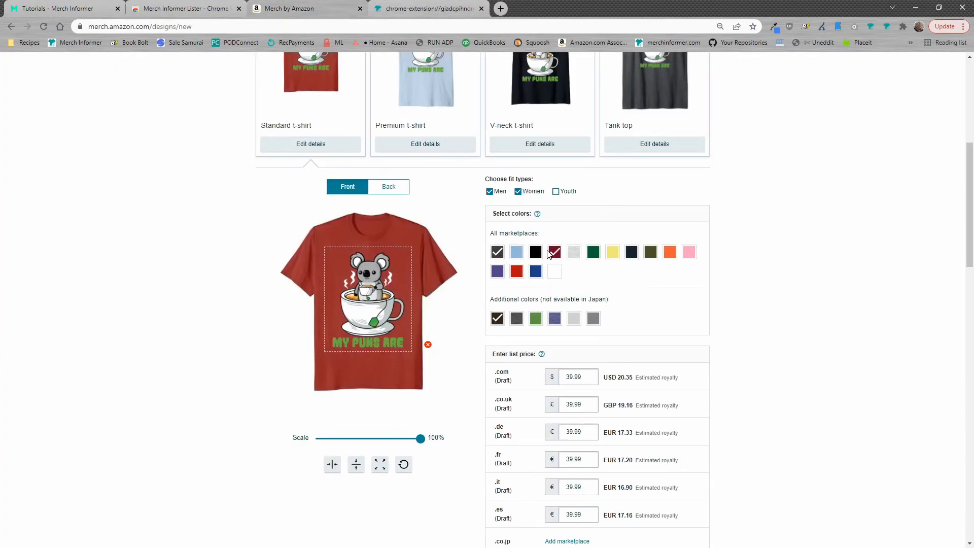
pyautogui.scroll(-3)
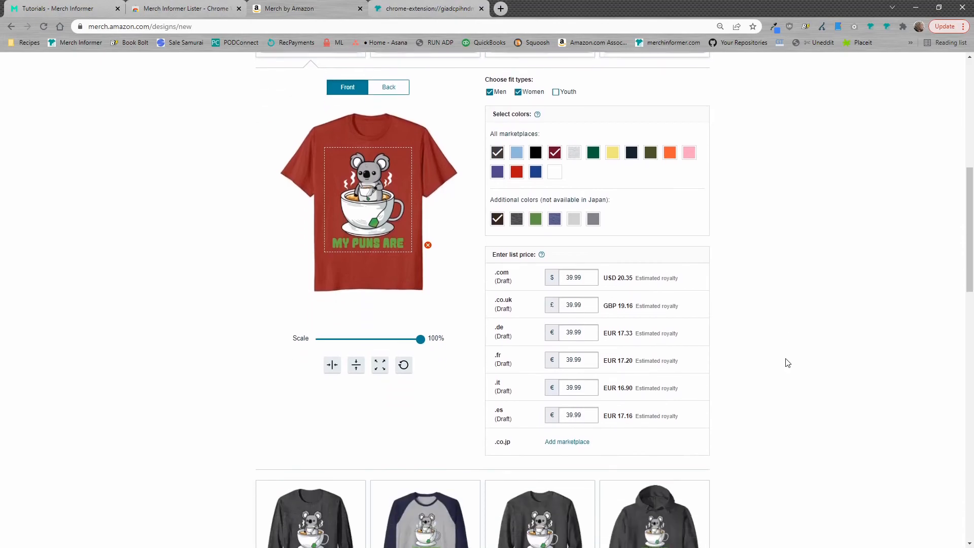
pyautogui.scroll(-3)
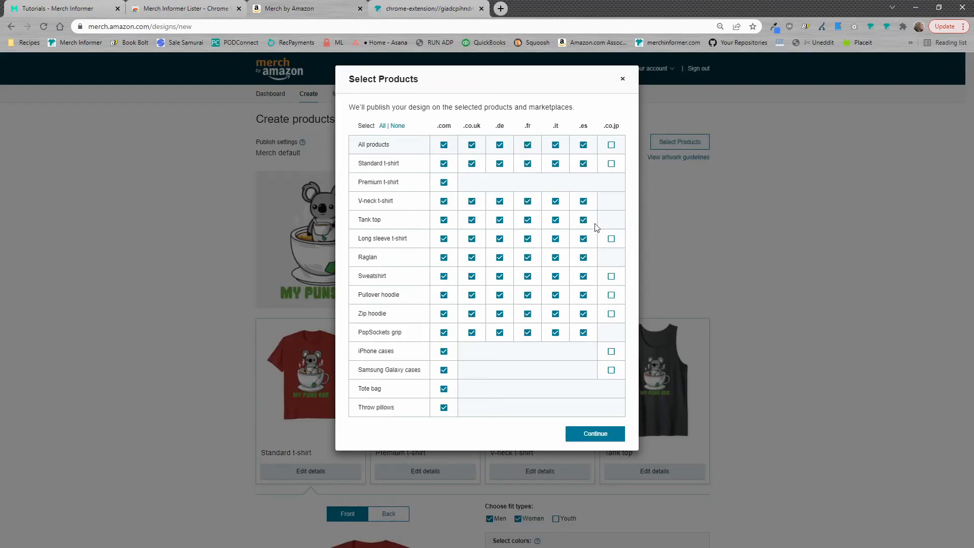
pyautogui.click(594, 433)
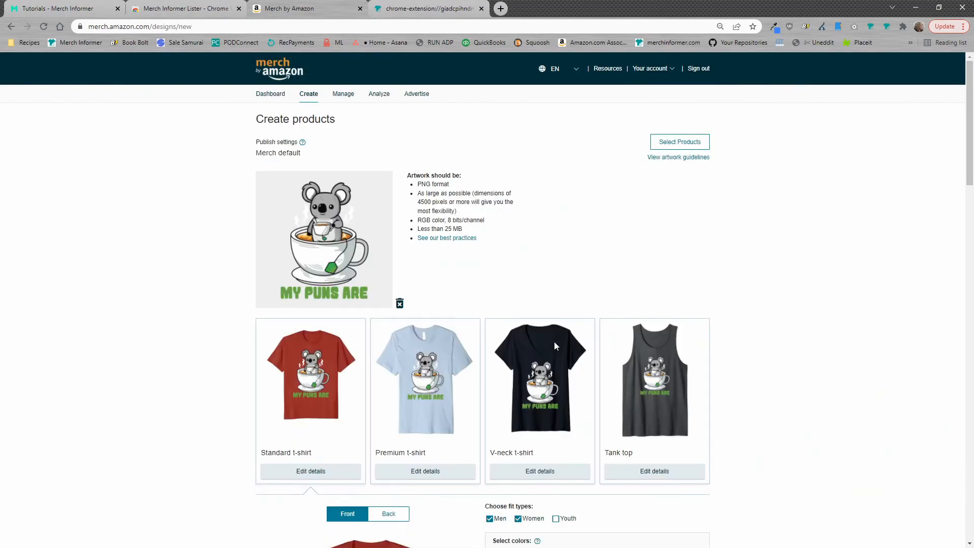
pyautogui.scroll(-3)
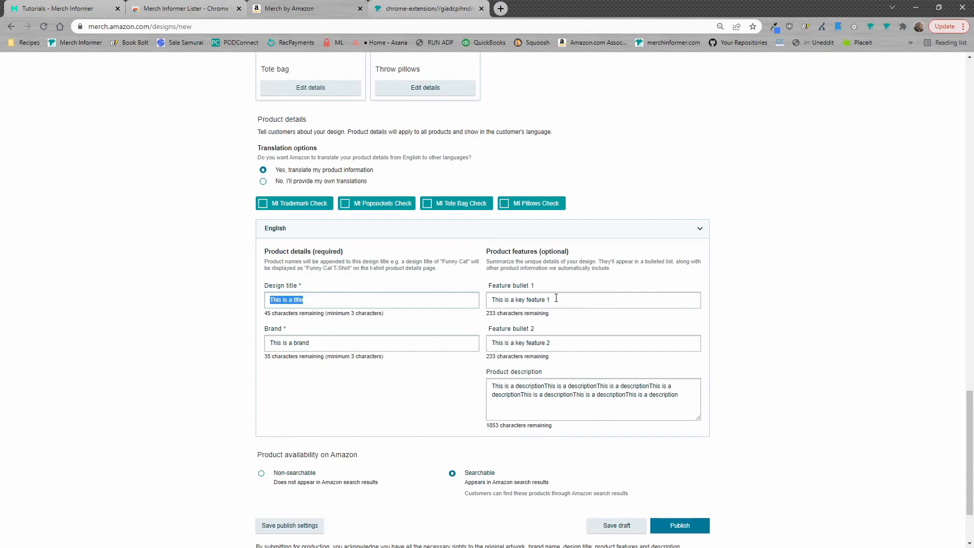
# - Verify the English title, brand, two feature bullets and description down to Publish
pyautogui.click(586, 398)
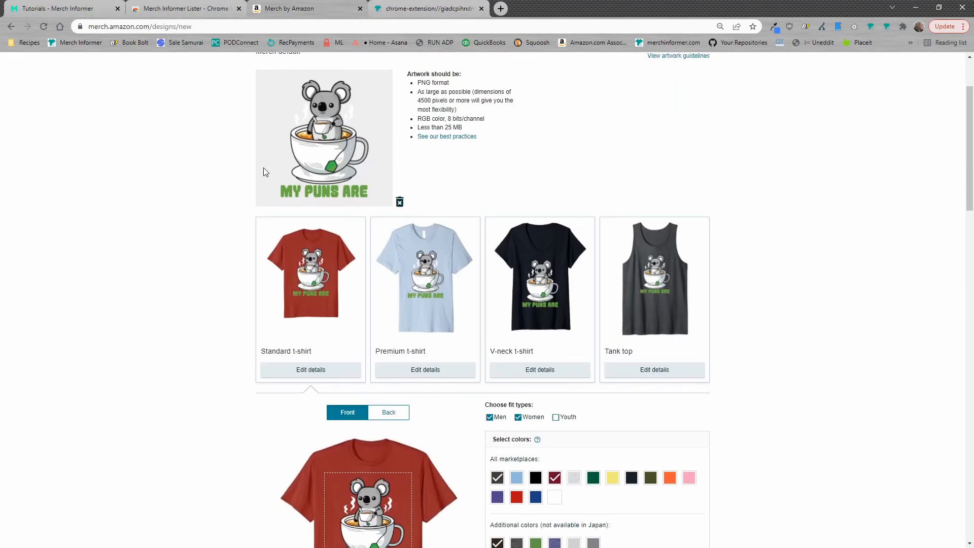
pyautogui.click(428, 8)
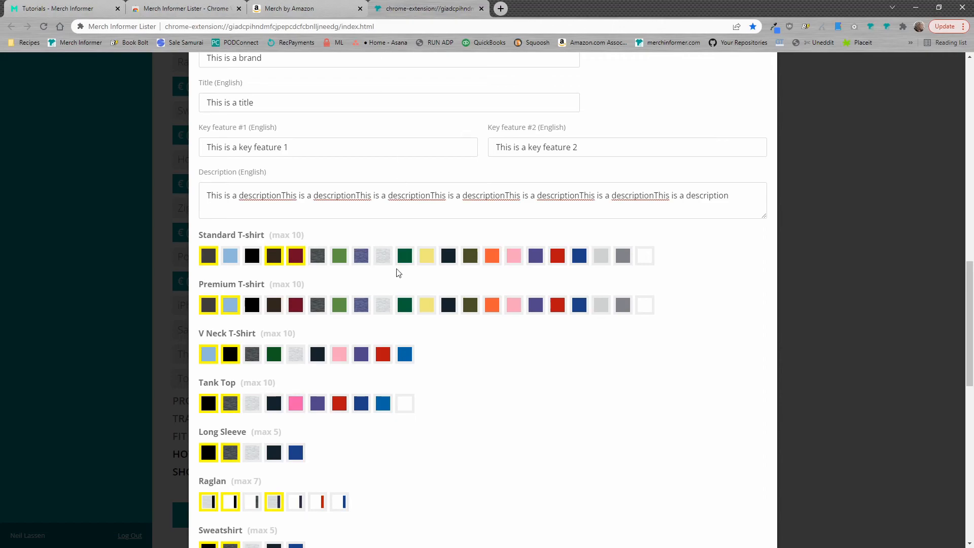
pyautogui.scroll(-3)
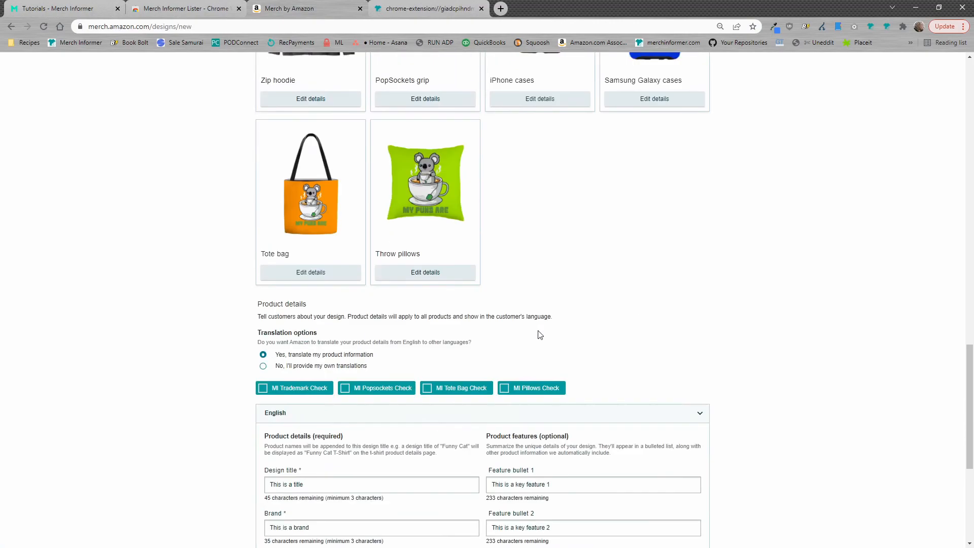
pyautogui.scroll(-3)
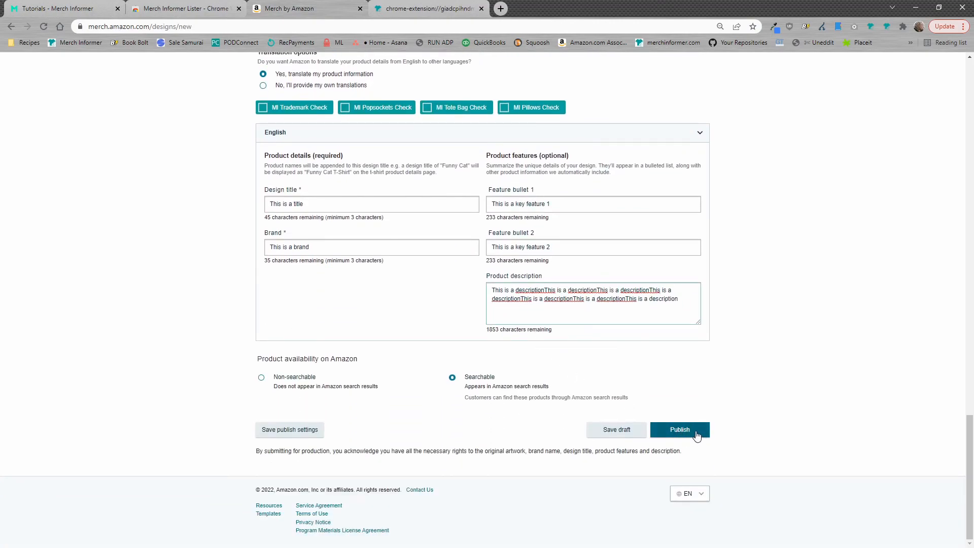